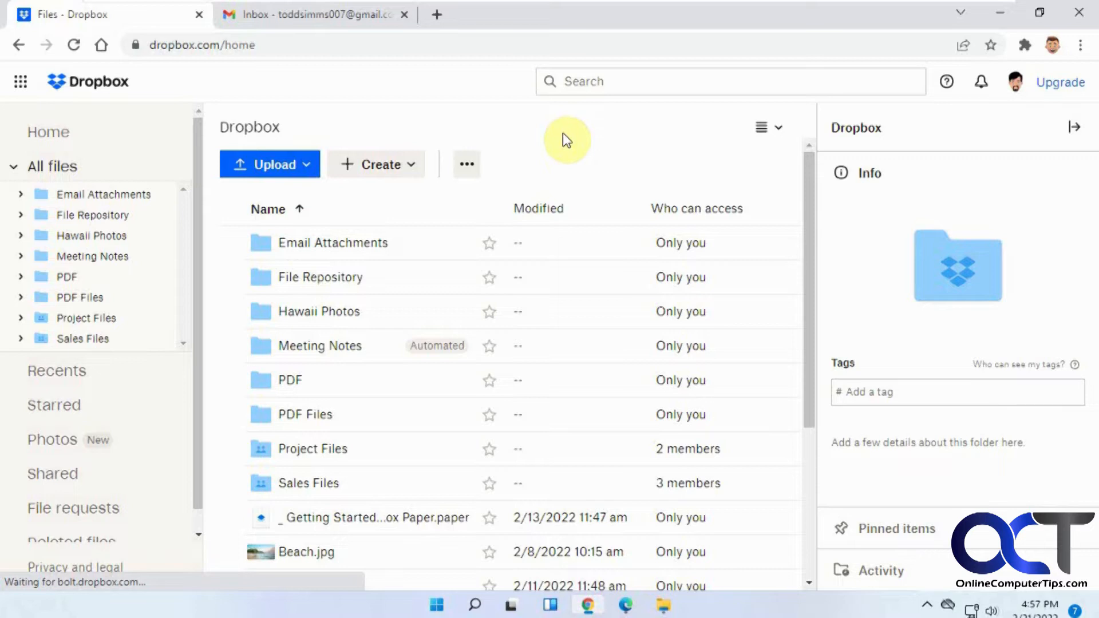
mouse_move(72, 508)
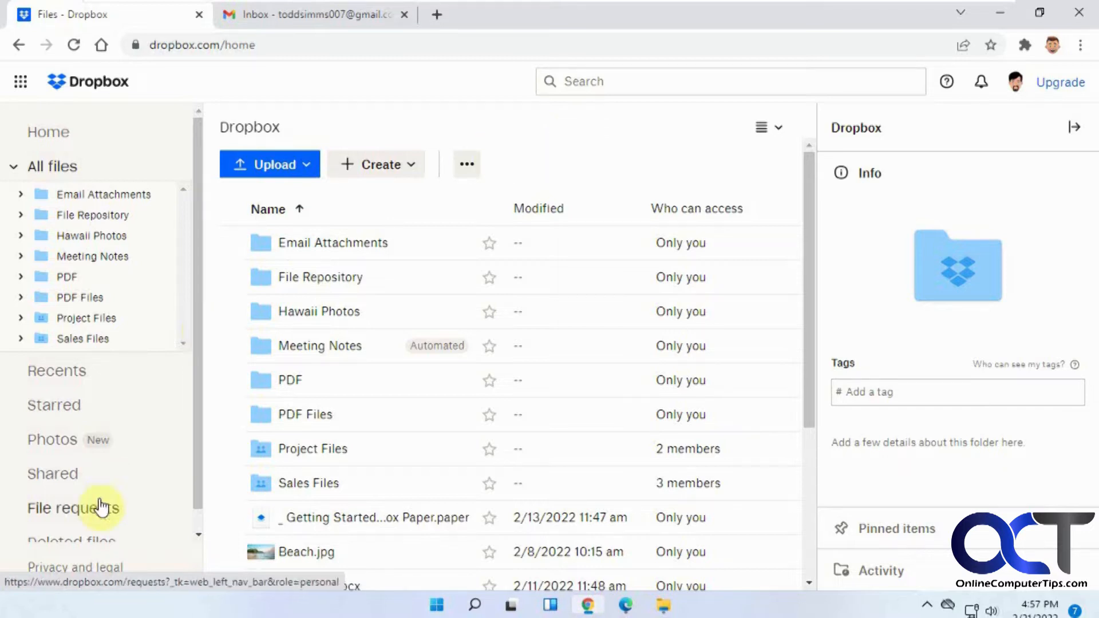
View the File requests page, glance at closed requests, and return to the open list
left_click(72, 508)
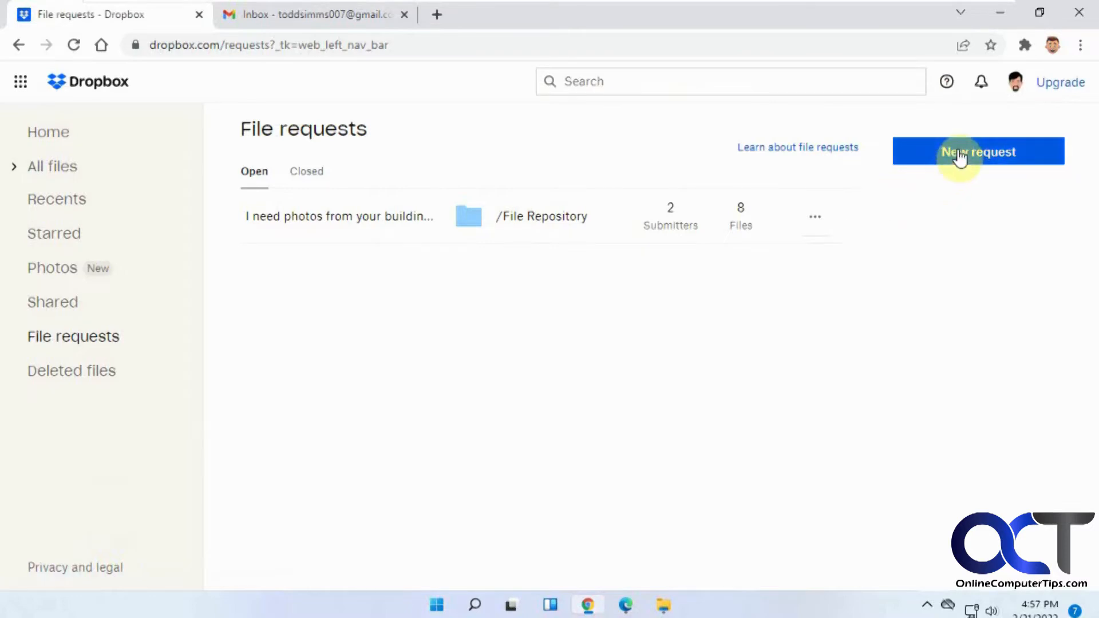
left_click(306, 171)
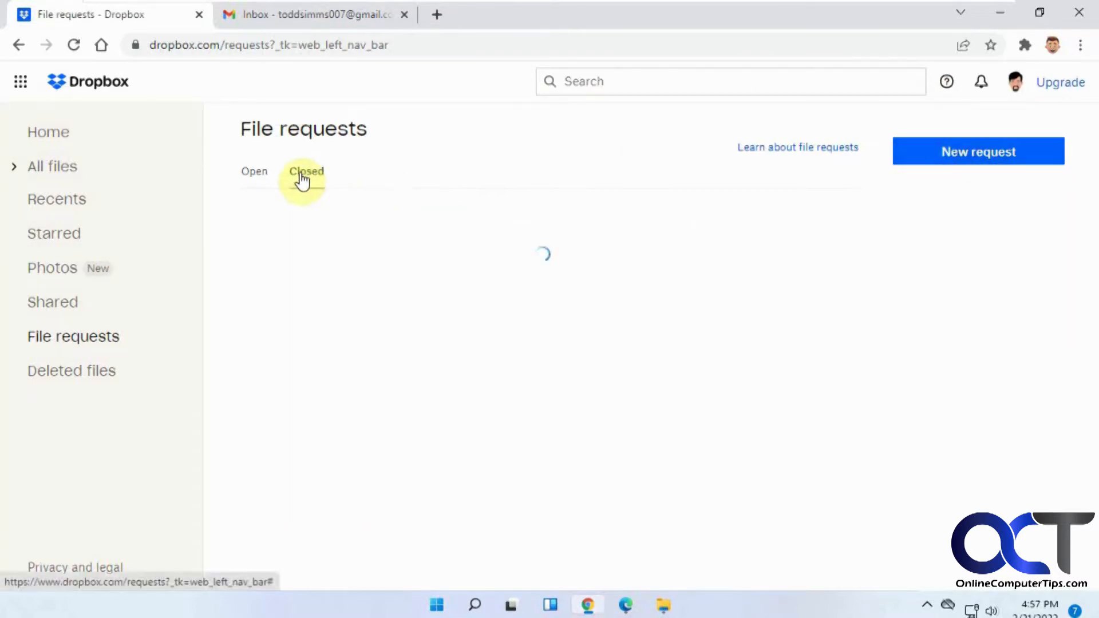
left_click(253, 171)
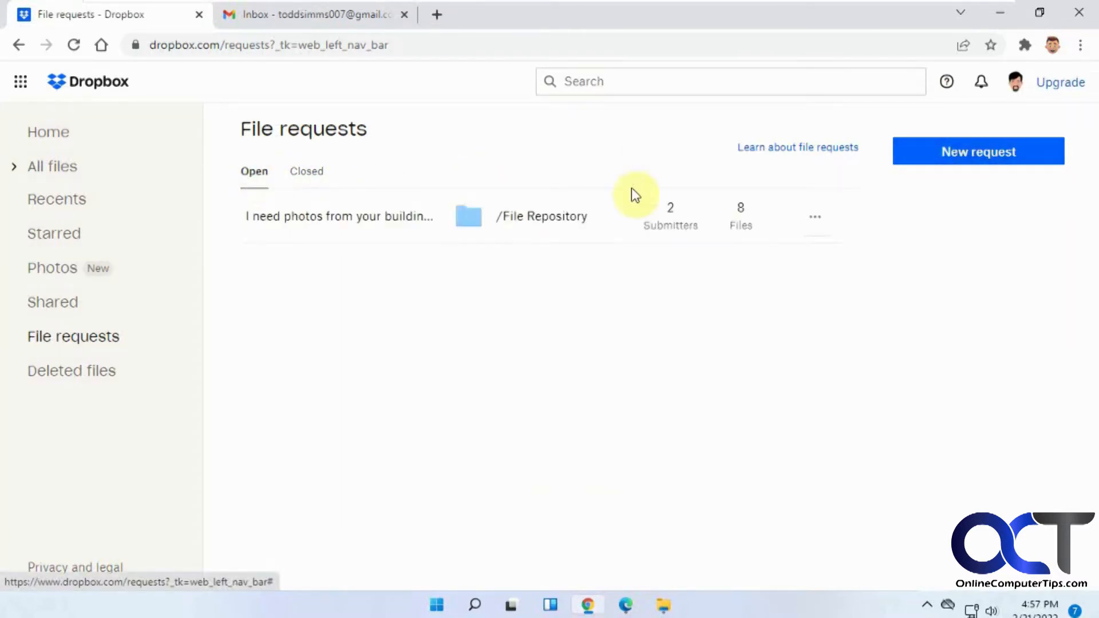
mouse_move(670, 225)
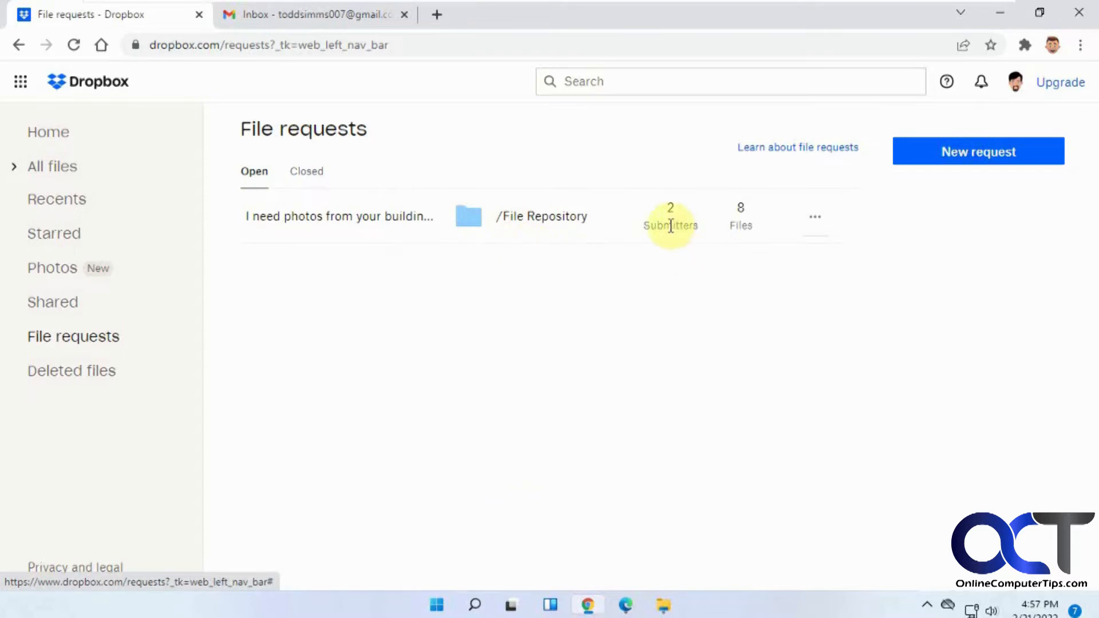
mouse_move(690, 228)
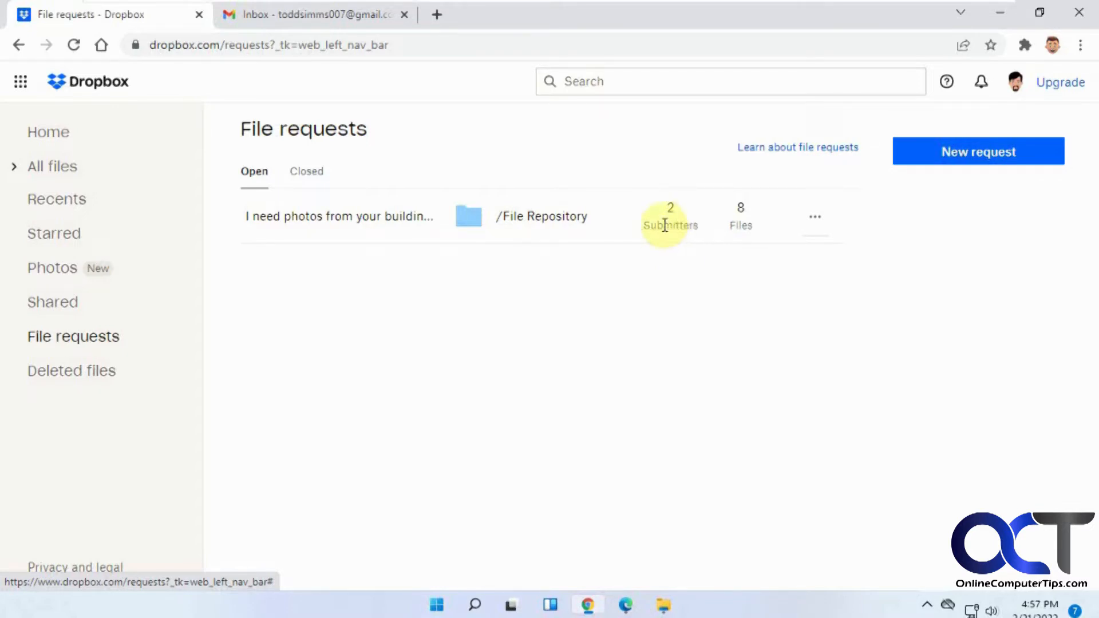
Close the photos file request into File Repository and confirm it moved to Closed
left_click(814, 217)
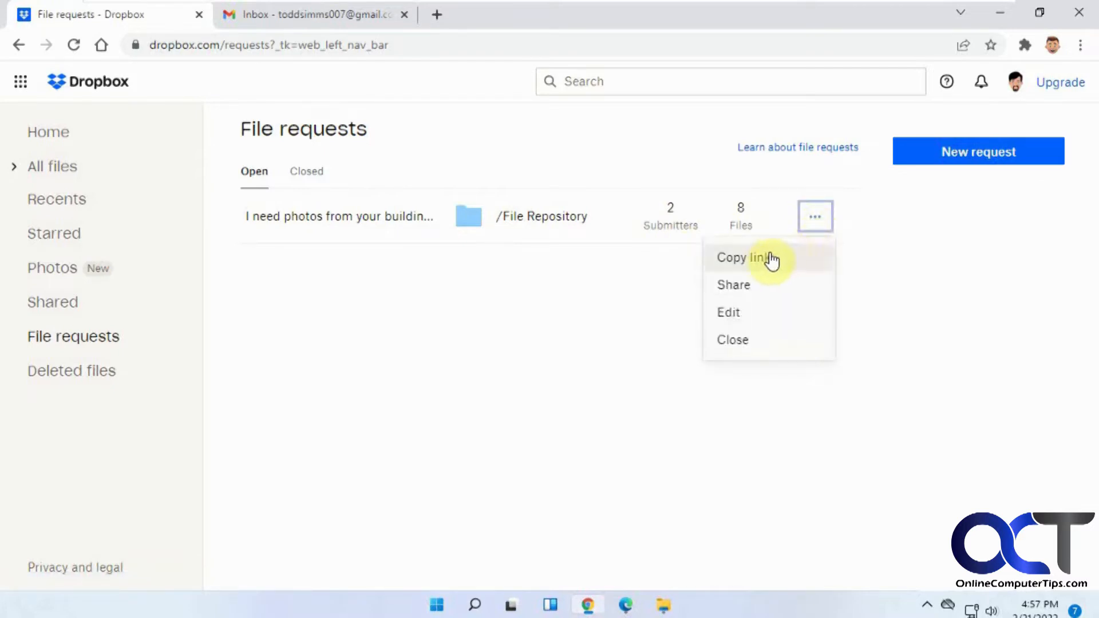
mouse_move(771, 278)
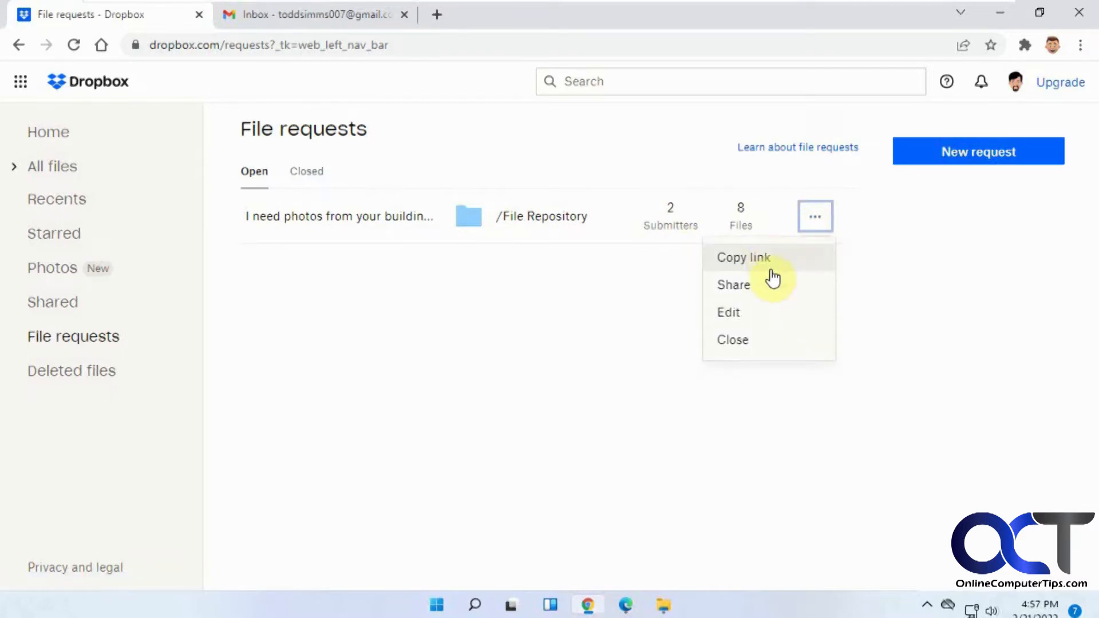
mouse_move(754, 340)
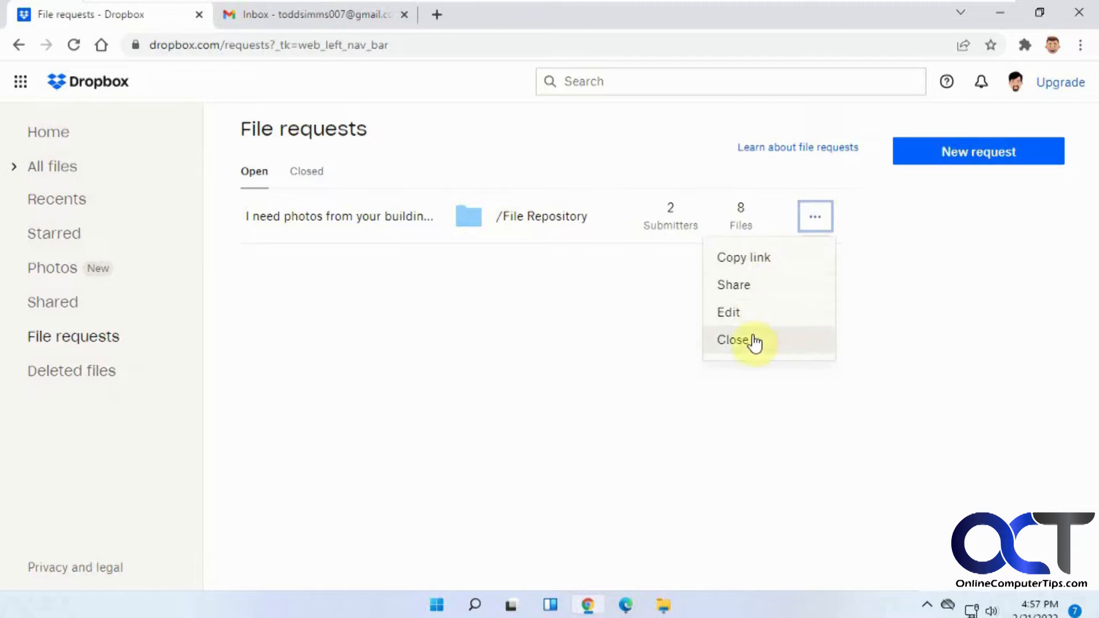
left_click(732, 340)
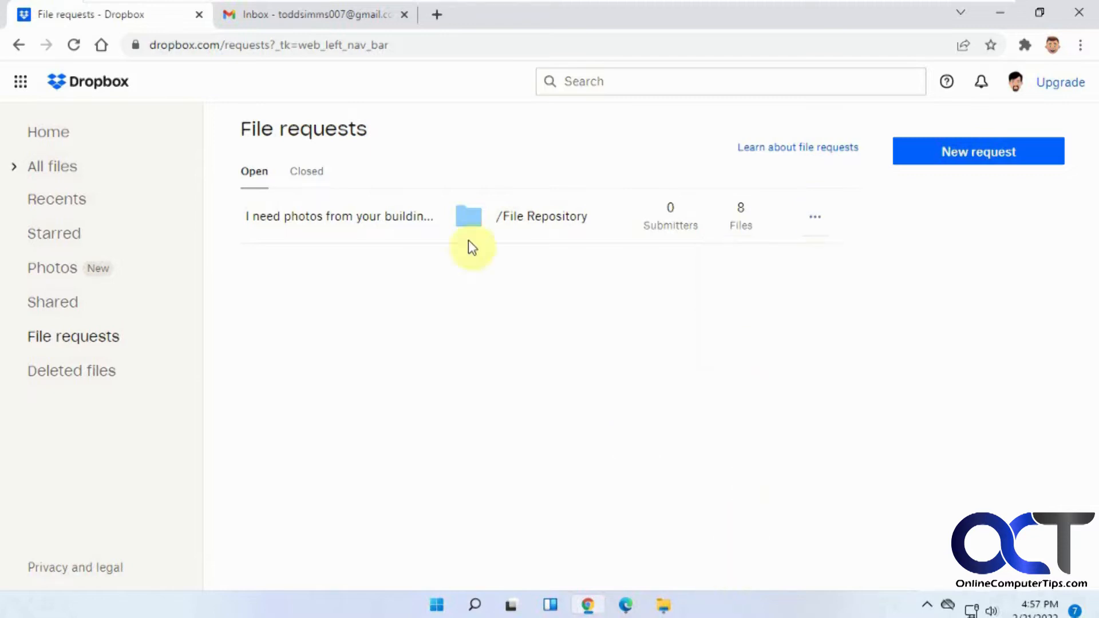
left_click(306, 171)
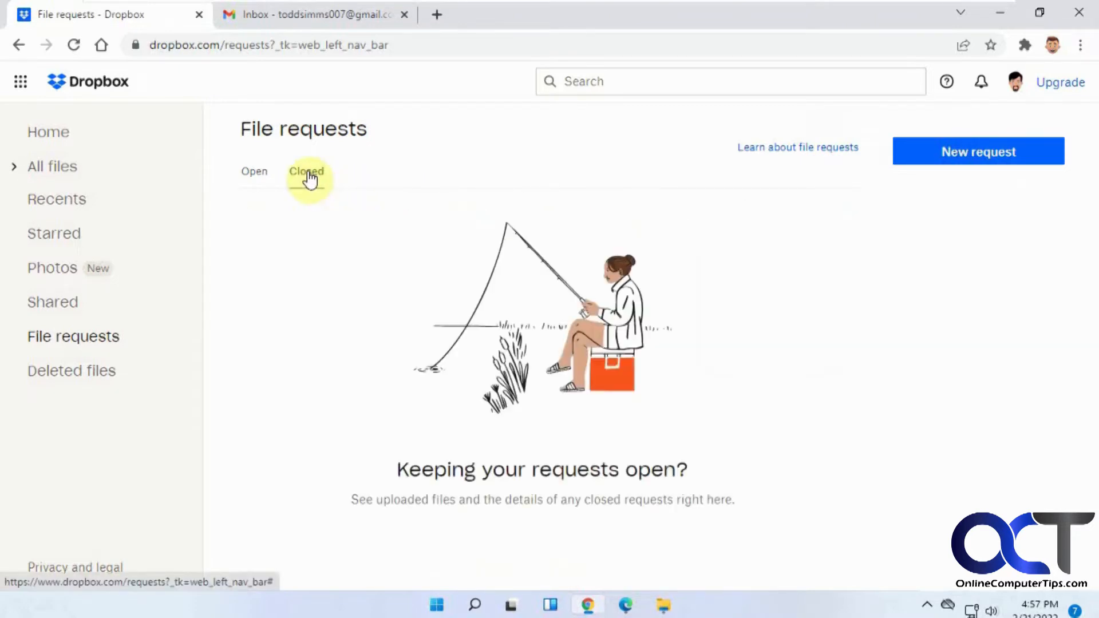
left_click(254, 171)
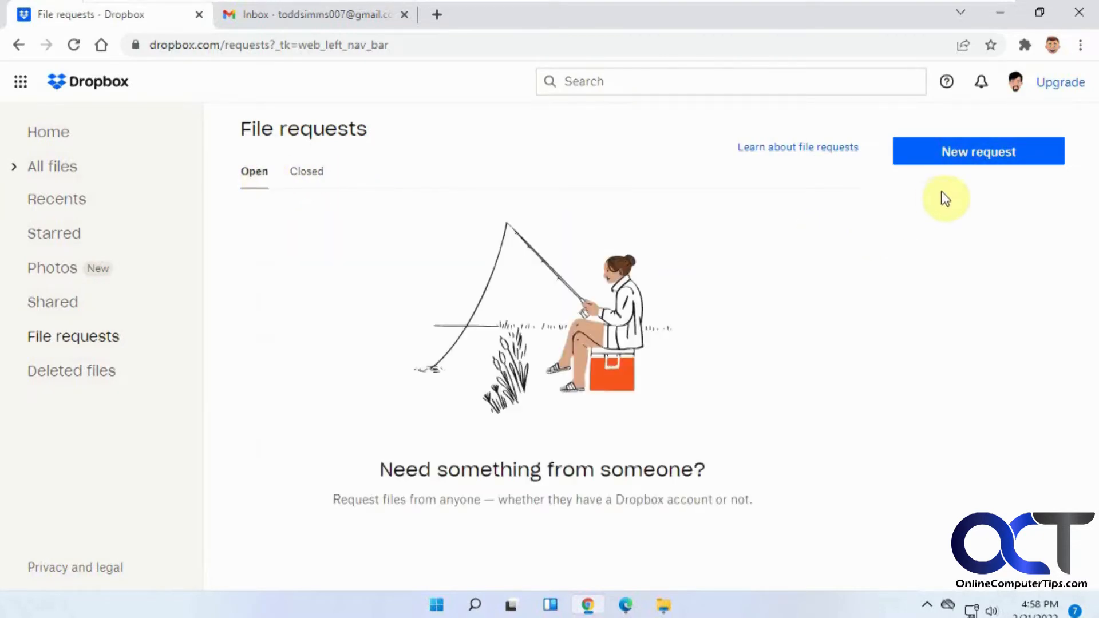
Create a file request titled 'Send me your summary reports' with the default folder
left_click(977, 152)
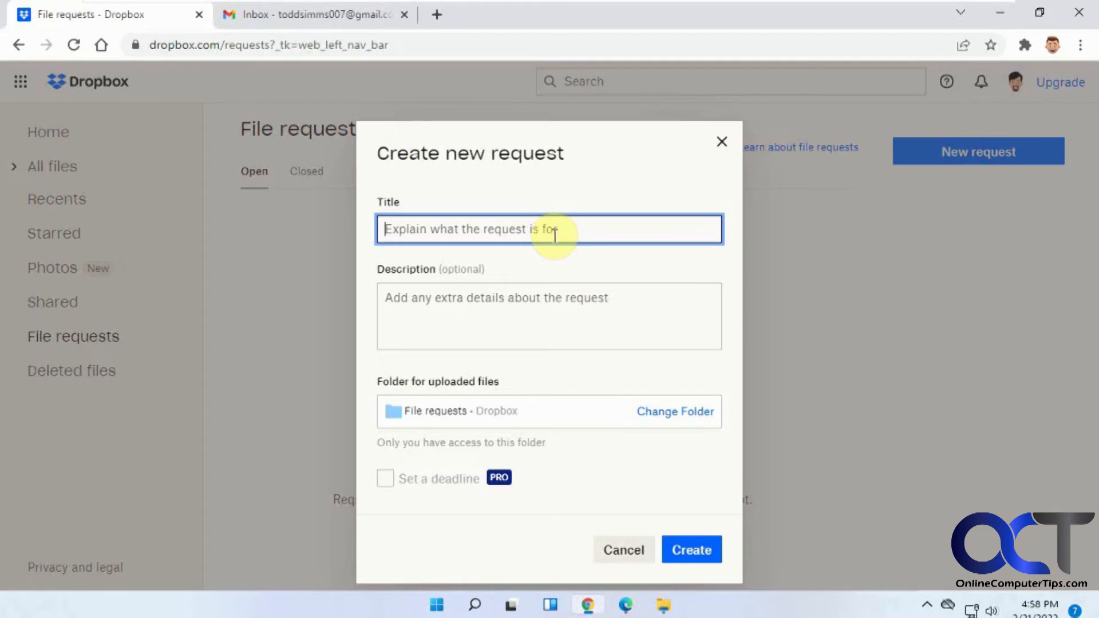
type("Send me your")
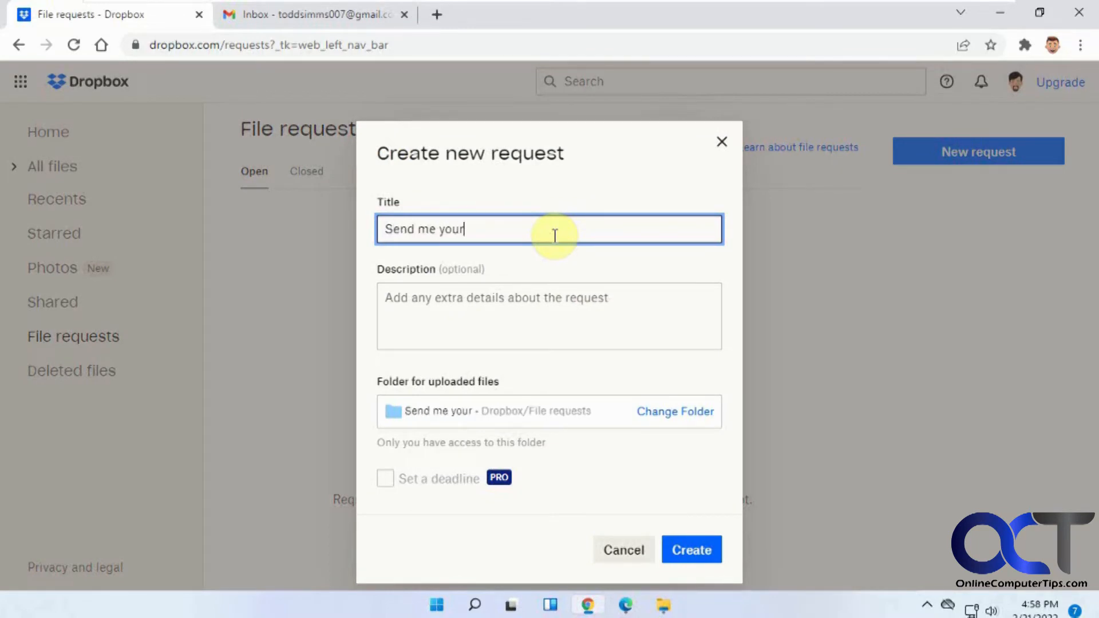
type("summary reports")
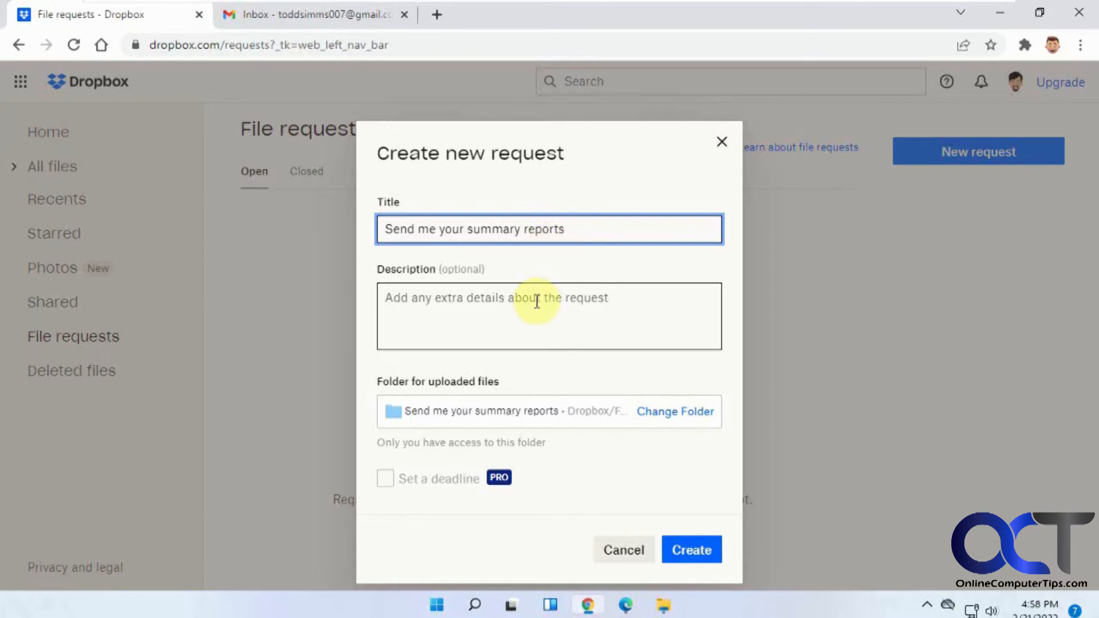
left_click(549, 316)
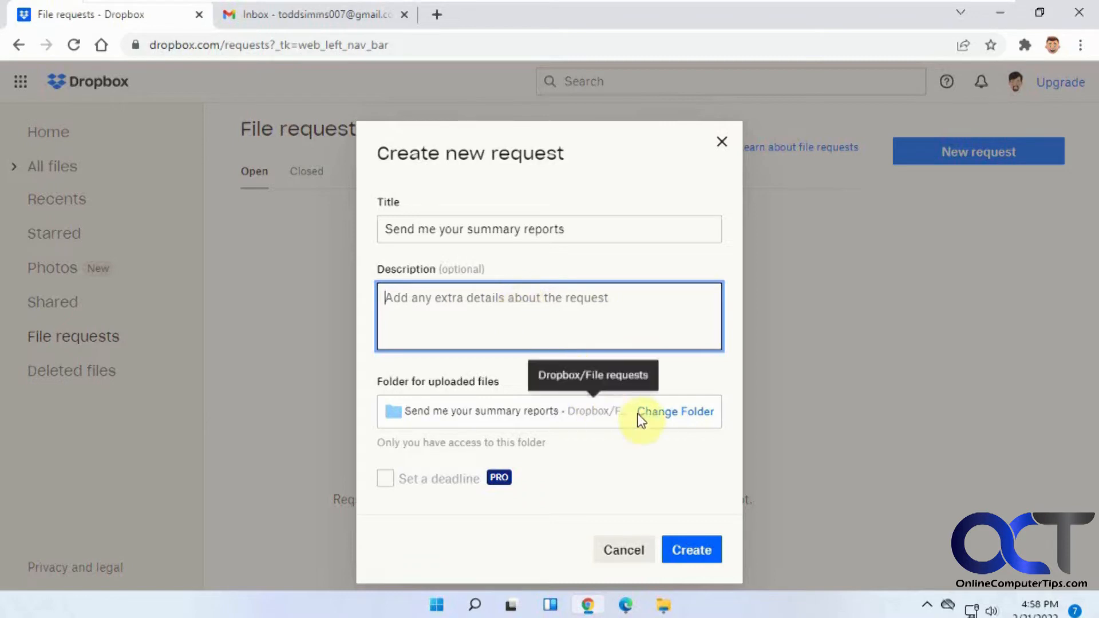
mouse_move(678, 425)
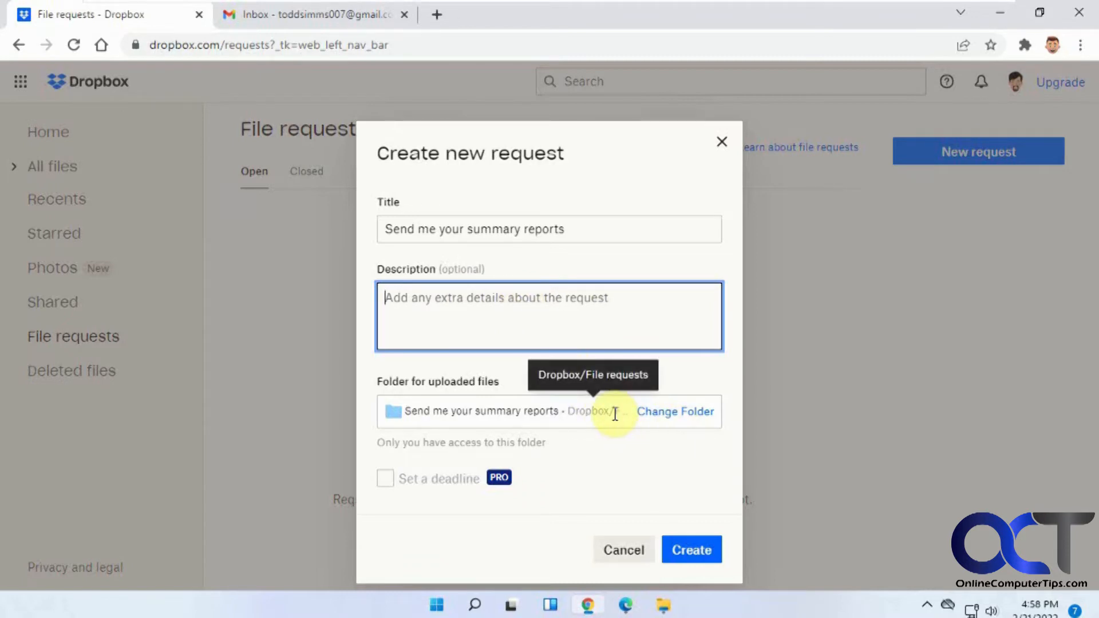
mouse_move(665, 421)
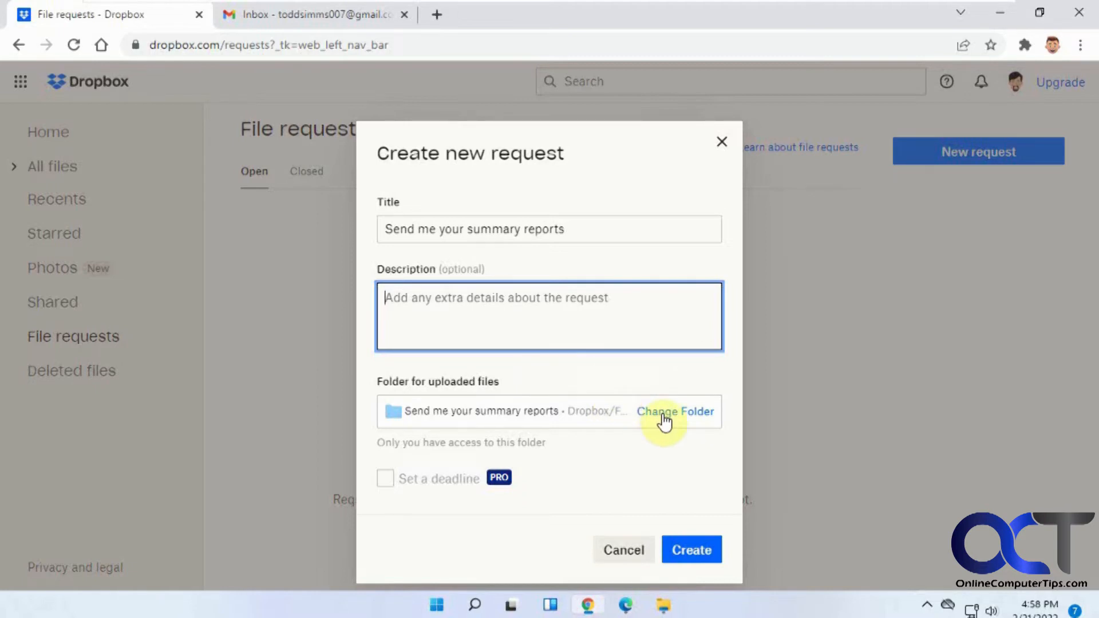
mouse_move(701, 511)
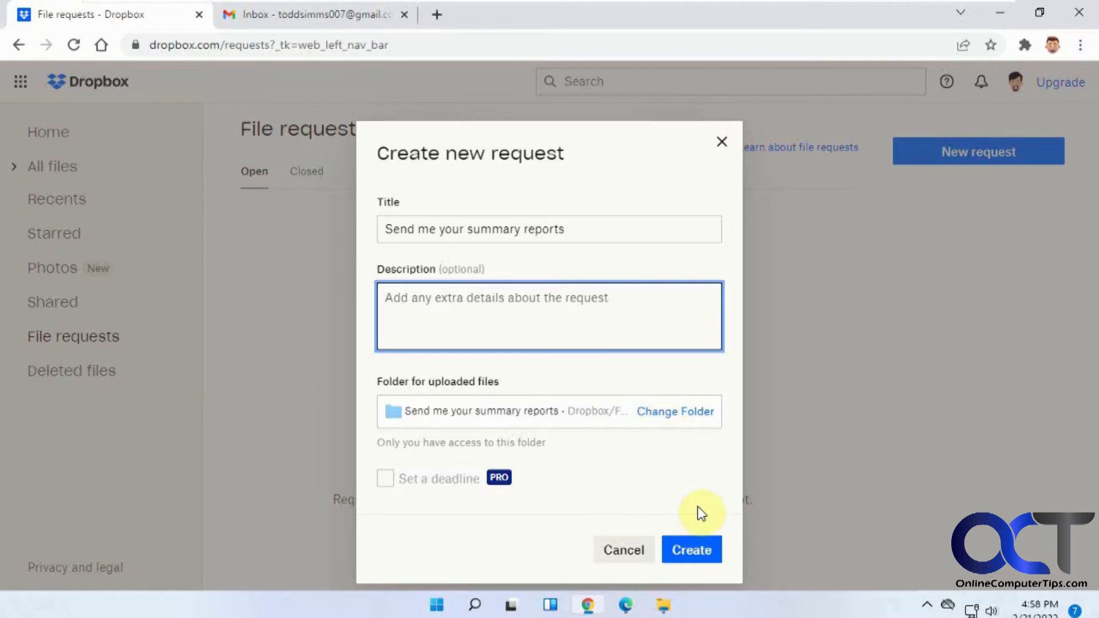
left_click(691, 549)
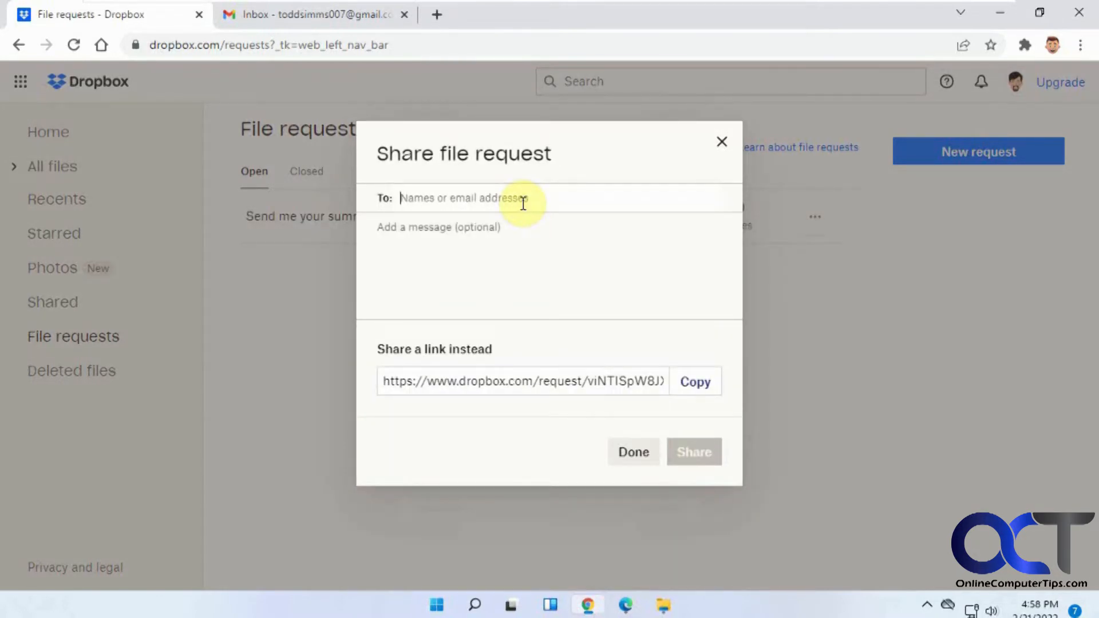
Share the request with two recipients using the message 'Send me your summary reports'
type("c")
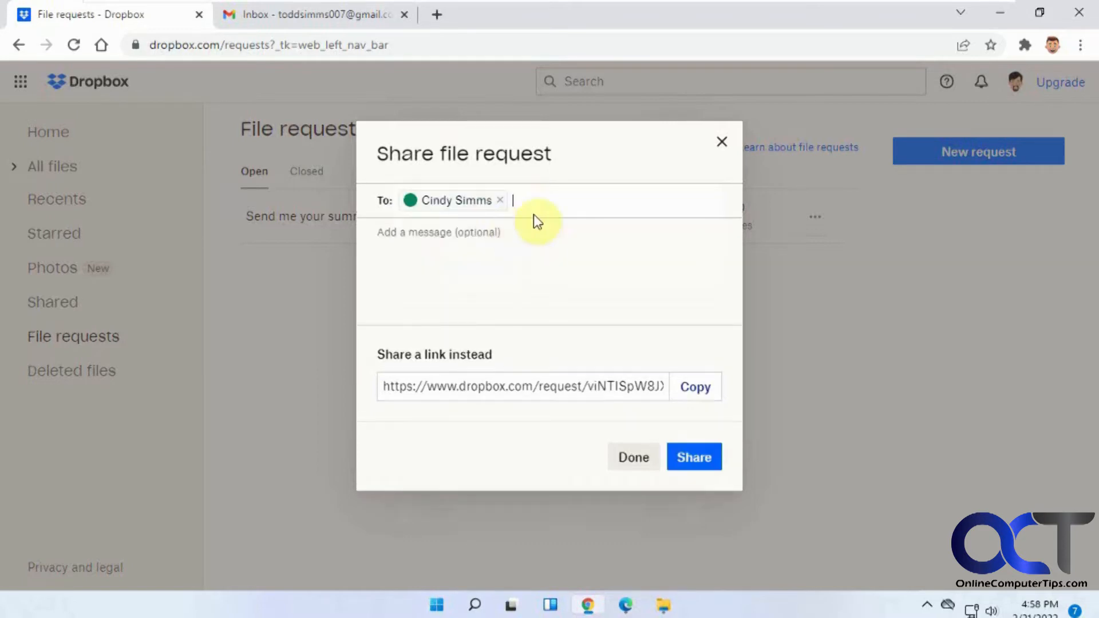
type("he")
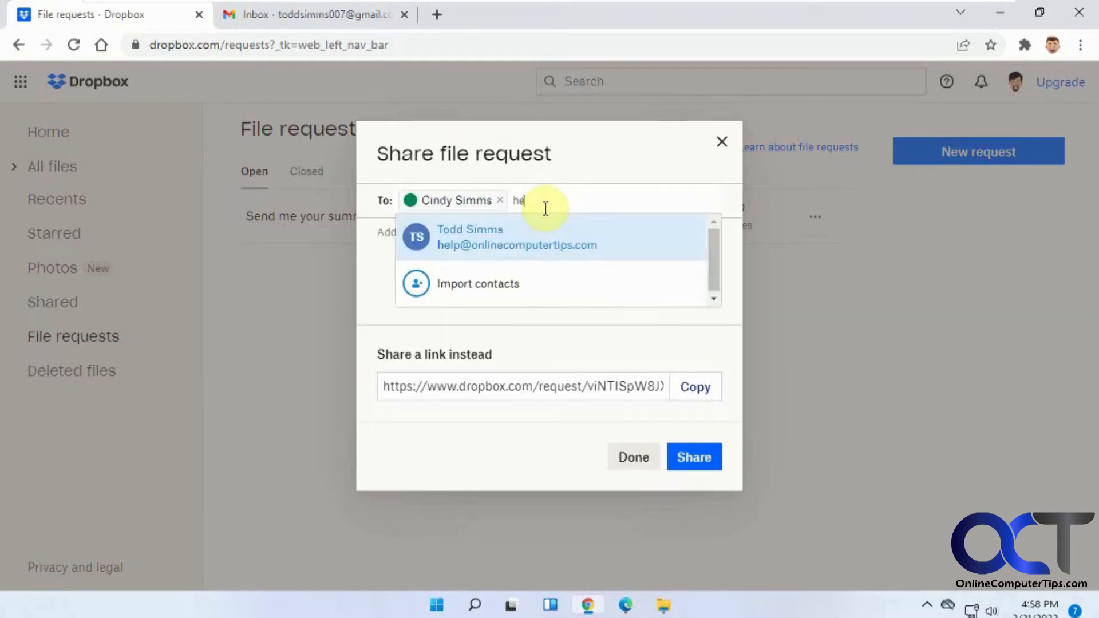
left_click(516, 237)
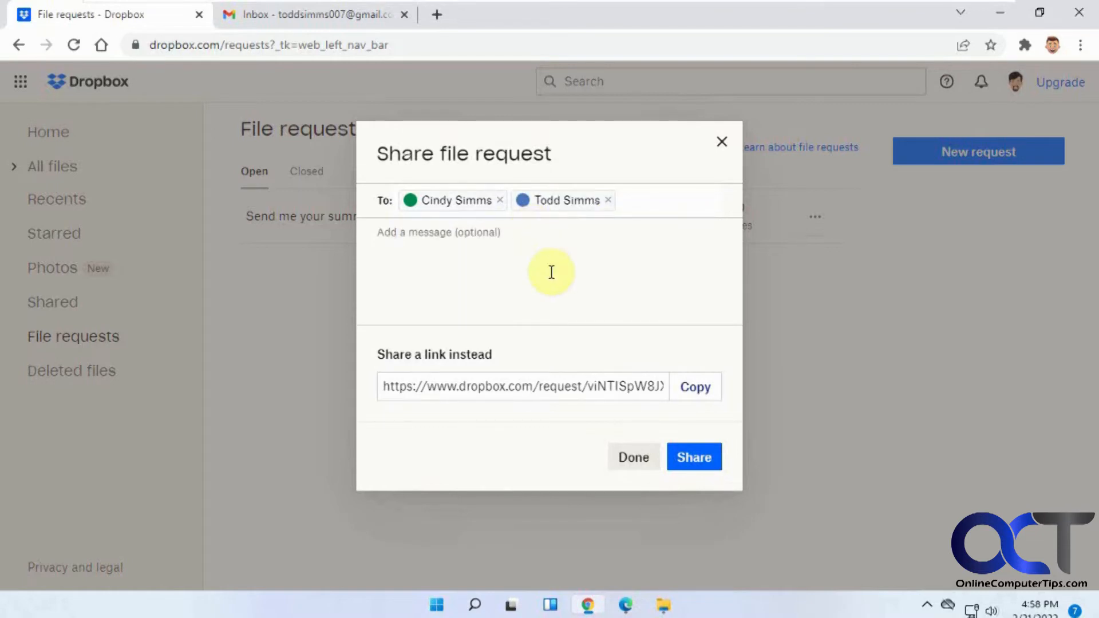
mouse_move(560, 278)
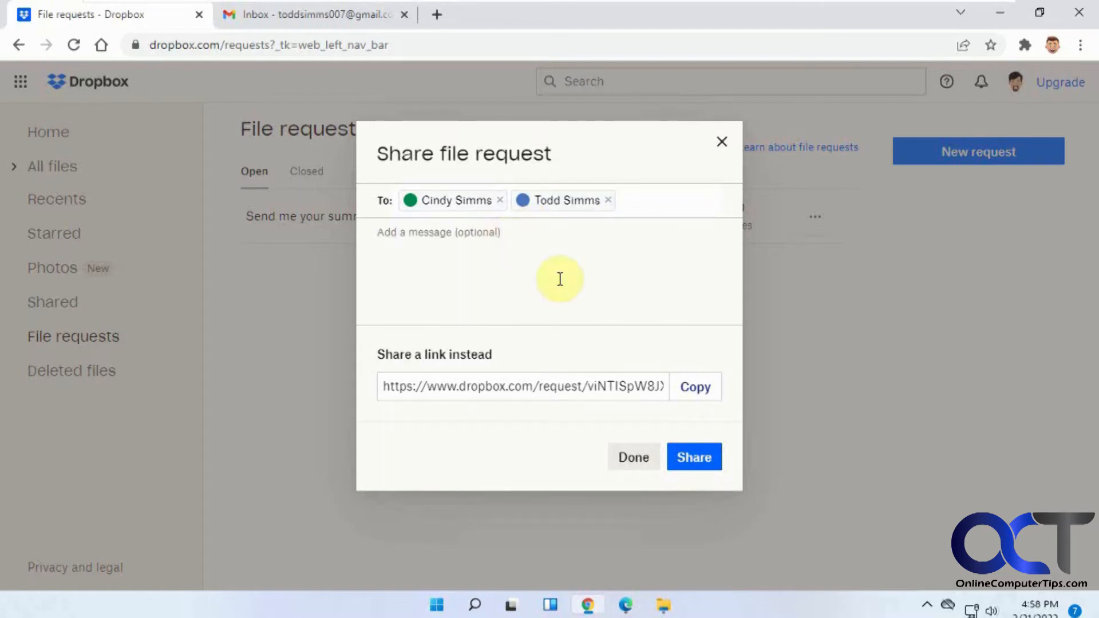
type("Send me your")
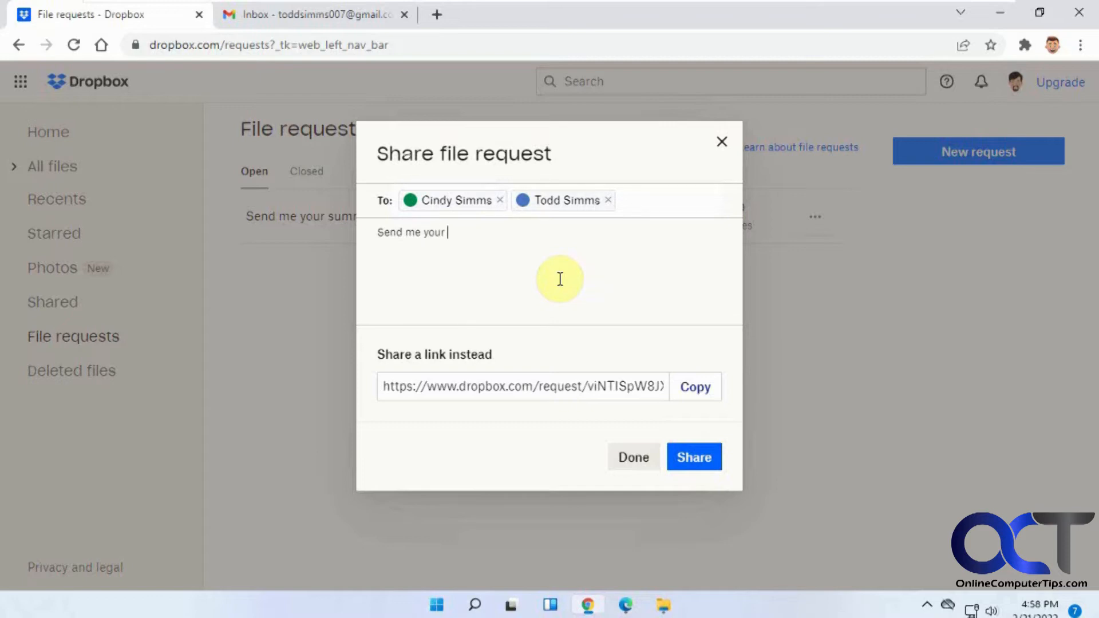
type("summary p")
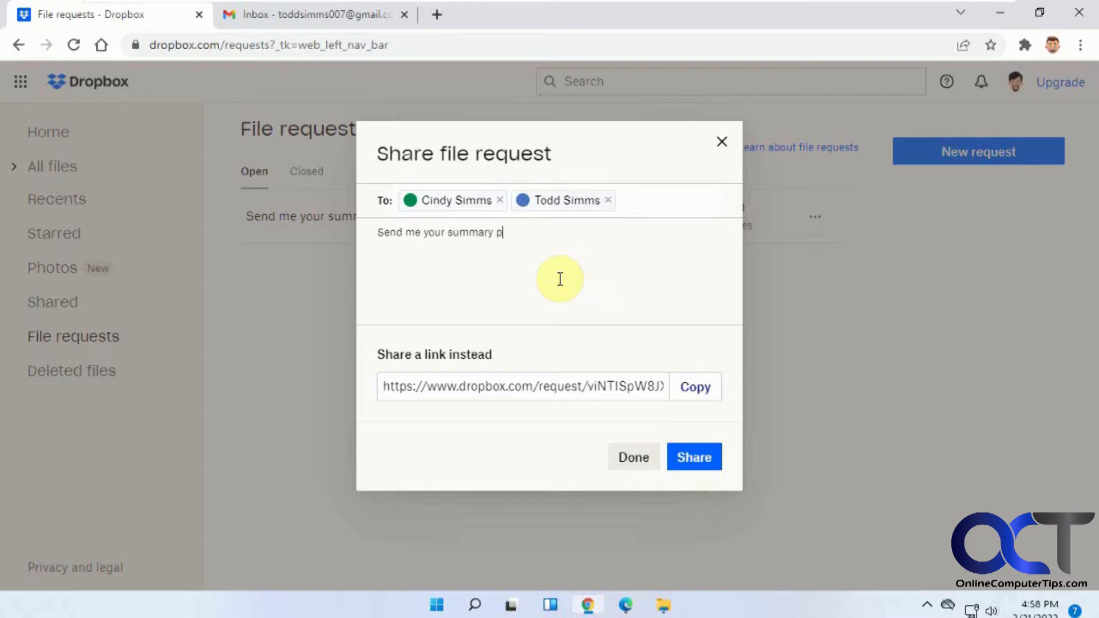
type("reports")
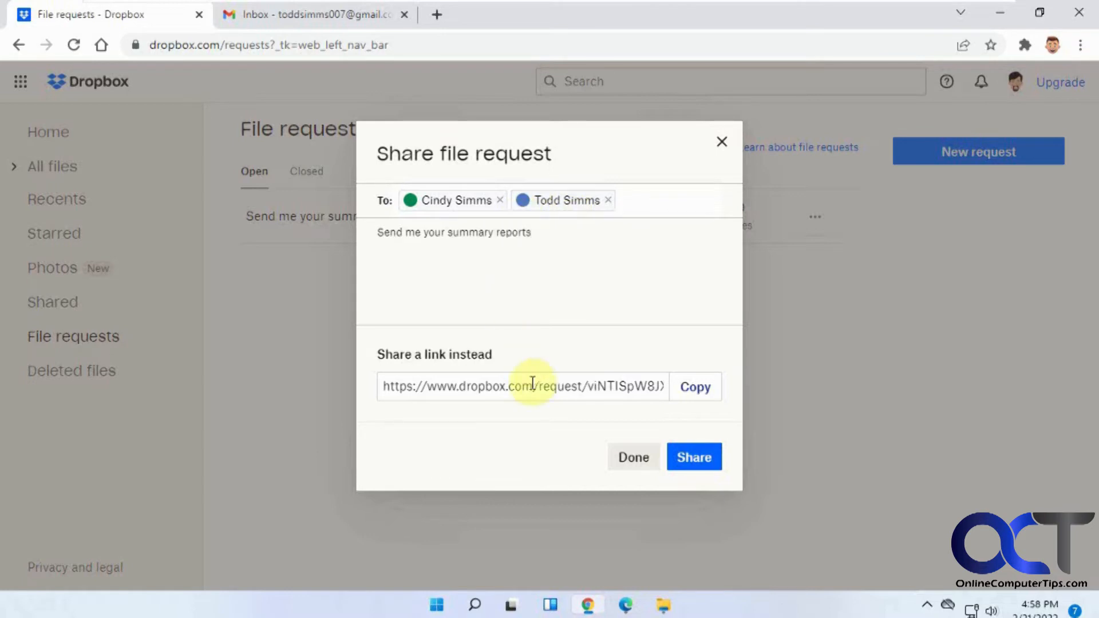
mouse_move(594, 294)
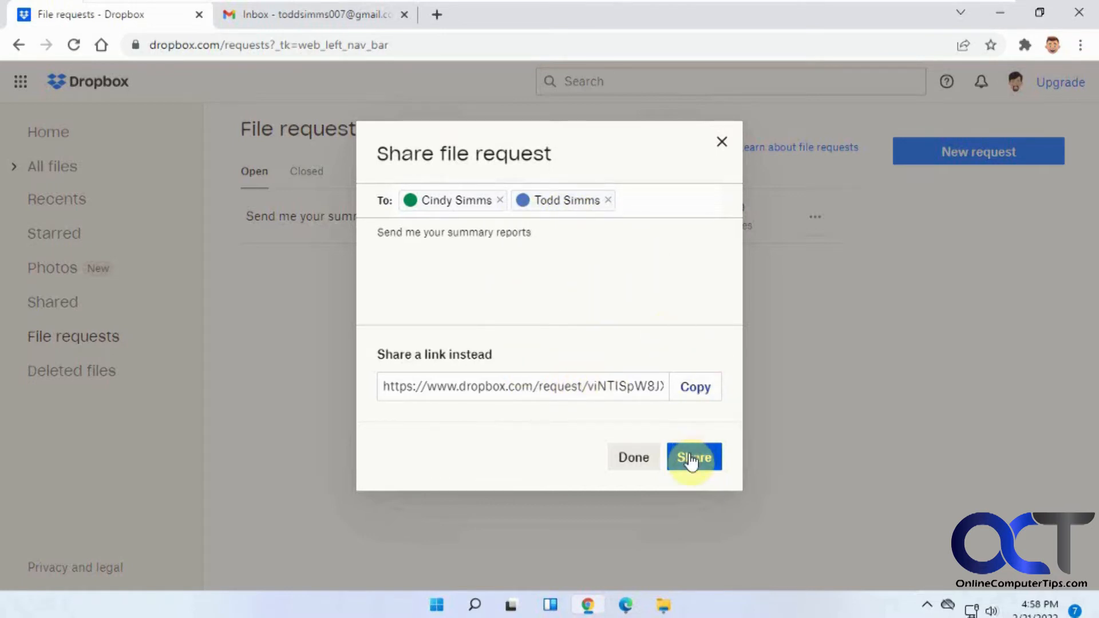
left_click(694, 457)
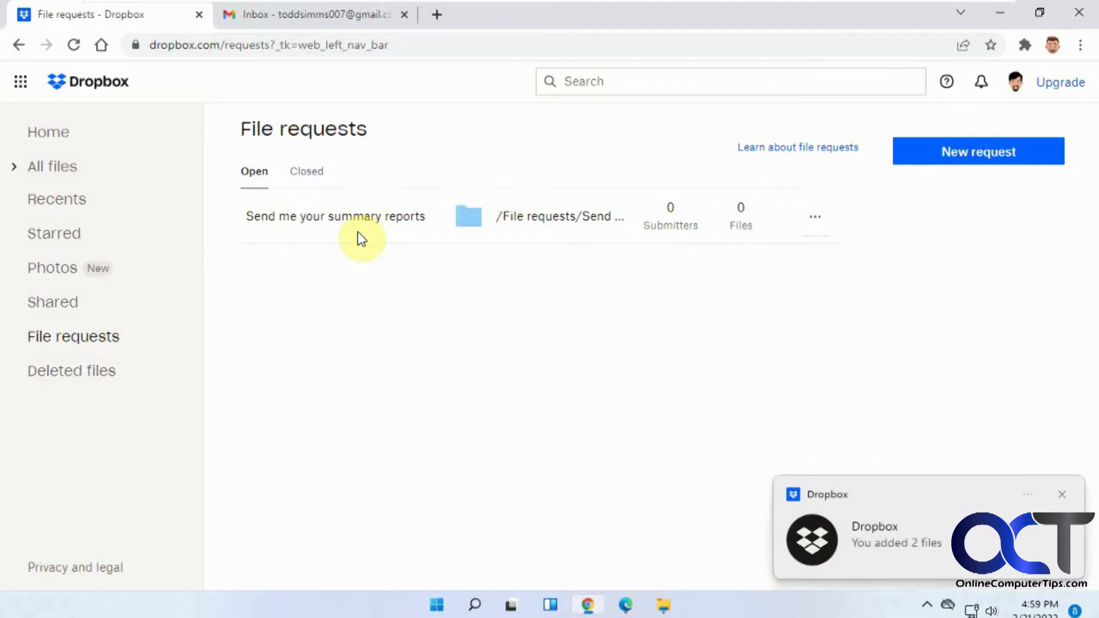
mouse_move(1016, 506)
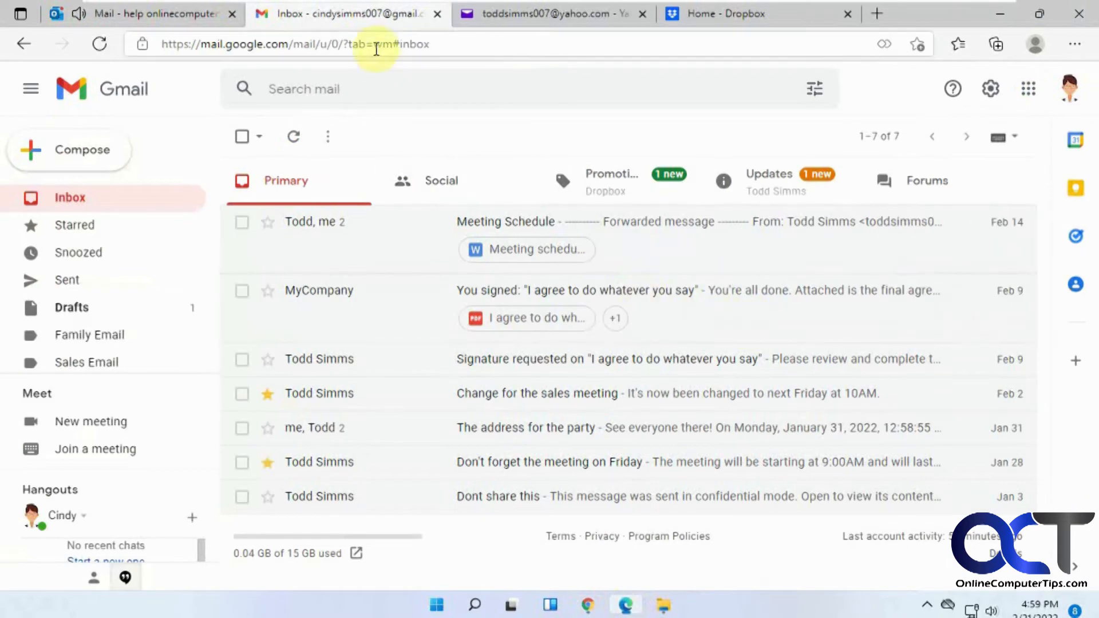
mouse_move(771, 186)
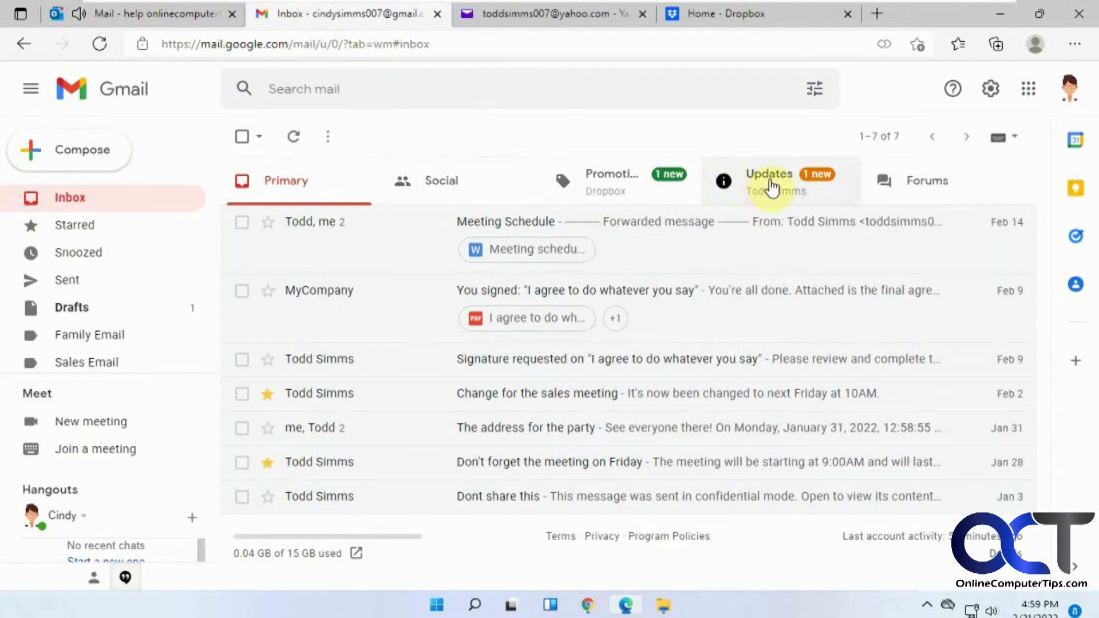
Open the summary reports upload-request email from Gmail's Updates tab and follow its upload link
left_click(769, 181)
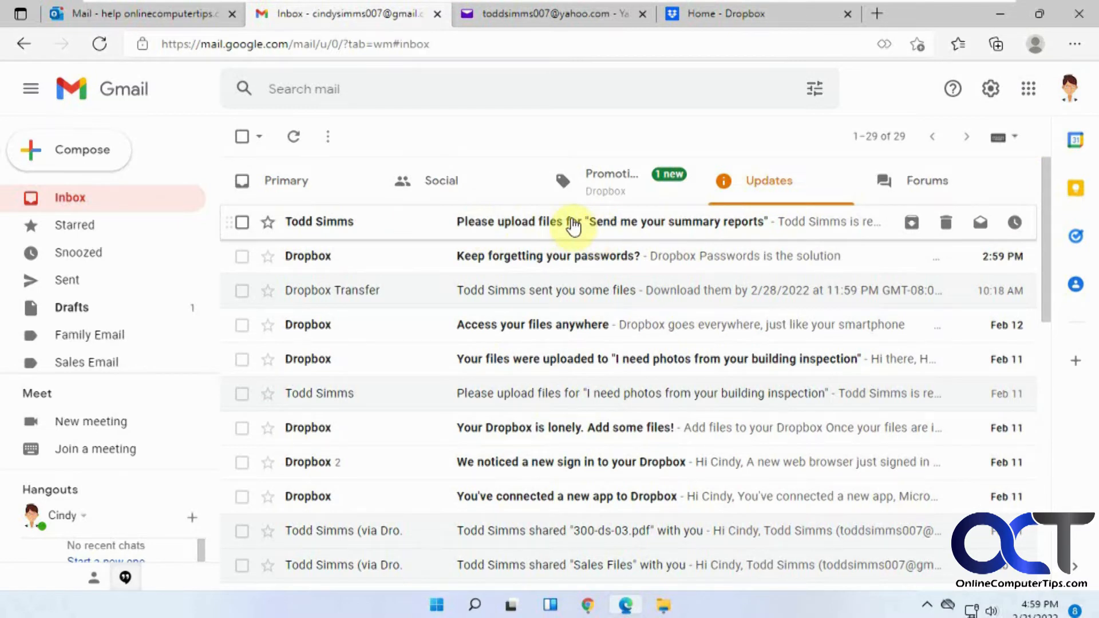
left_click(631, 222)
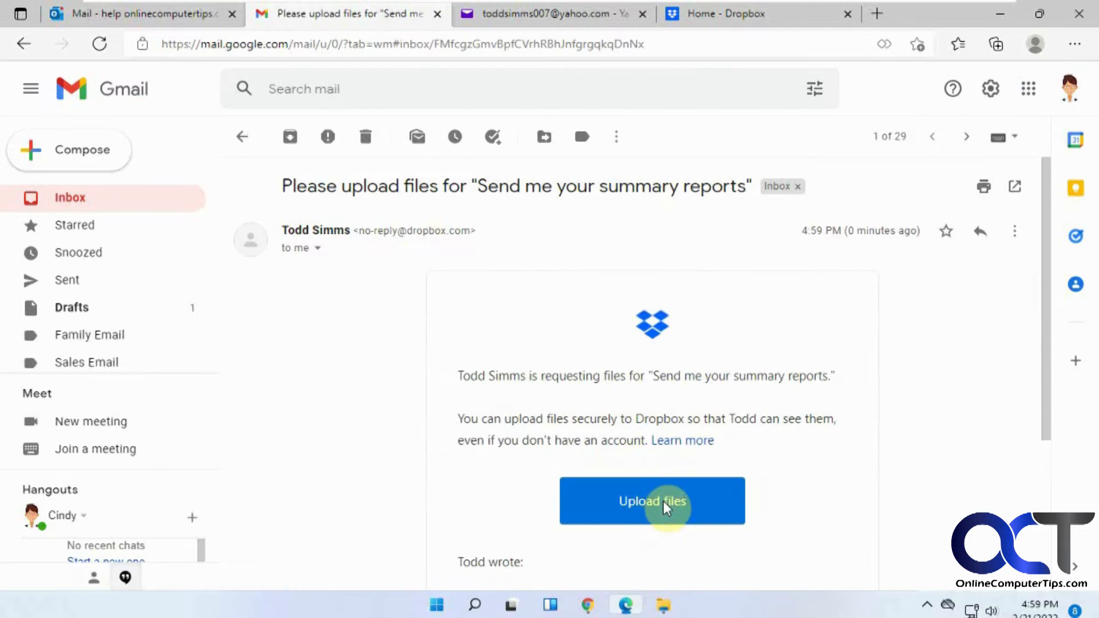
left_click(651, 500)
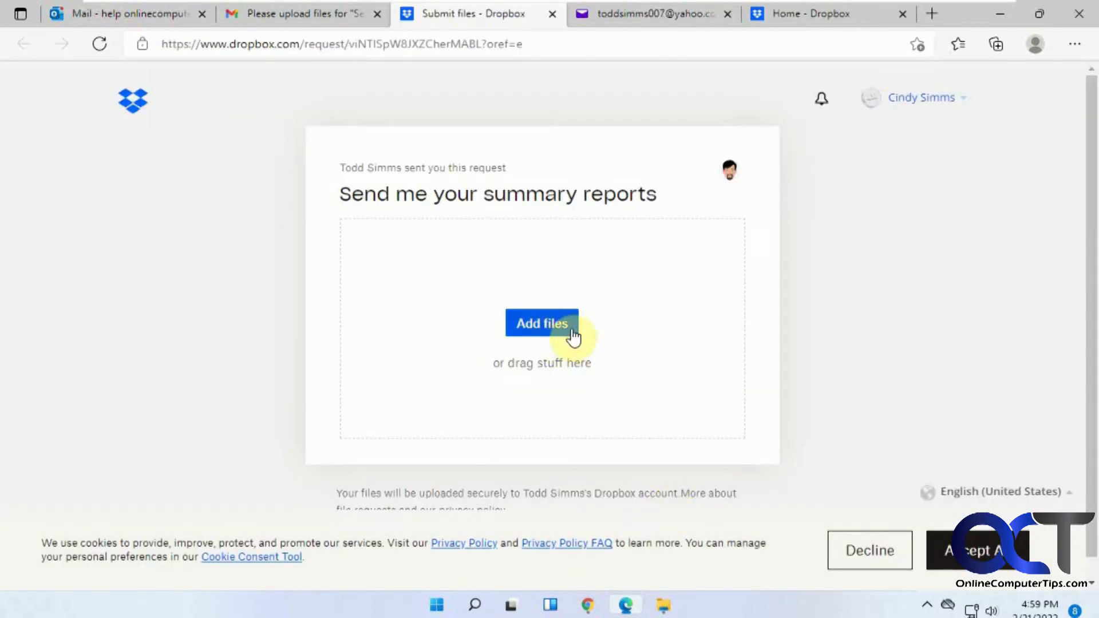
Add the first summary report document and submit it
left_click(541, 323)
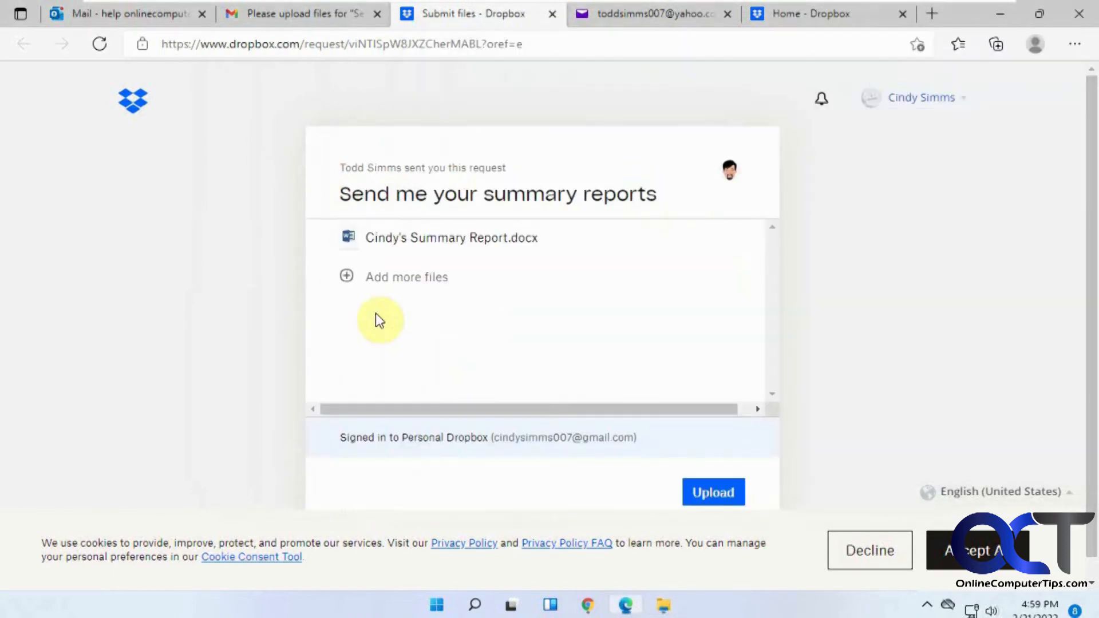
left_click(712, 491)
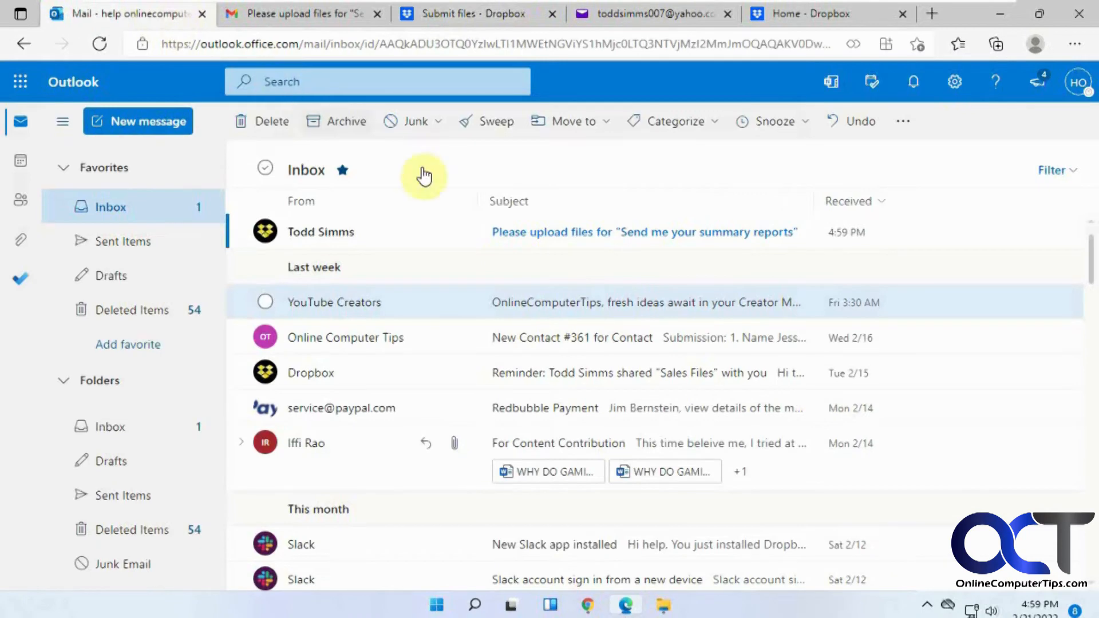
mouse_move(570, 232)
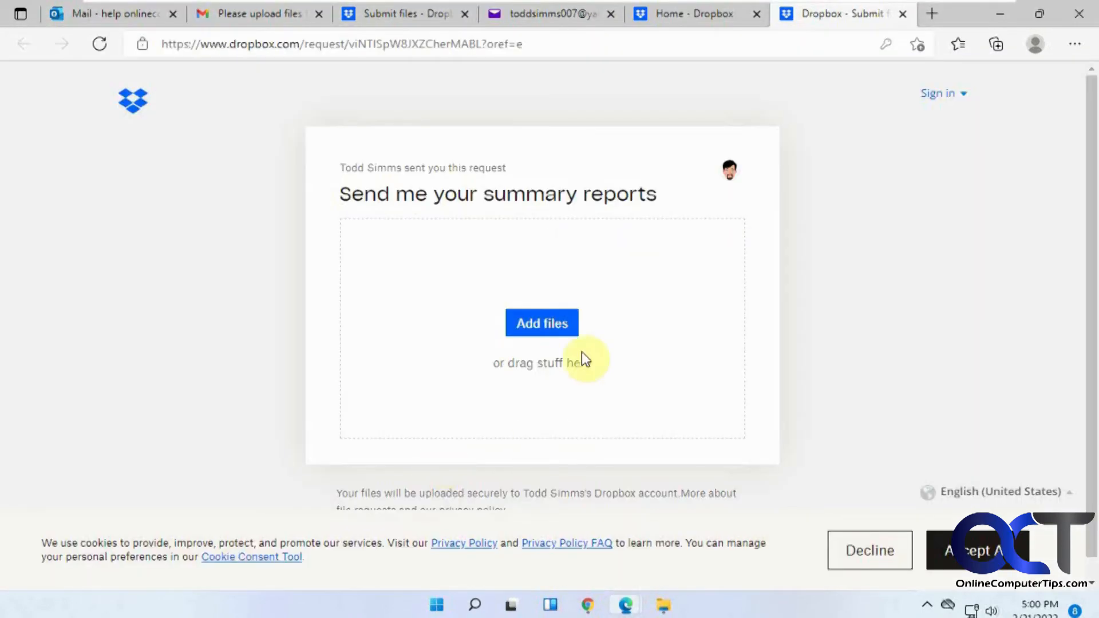
Show the add-files options on the summary reports submission page
left_click(541, 323)
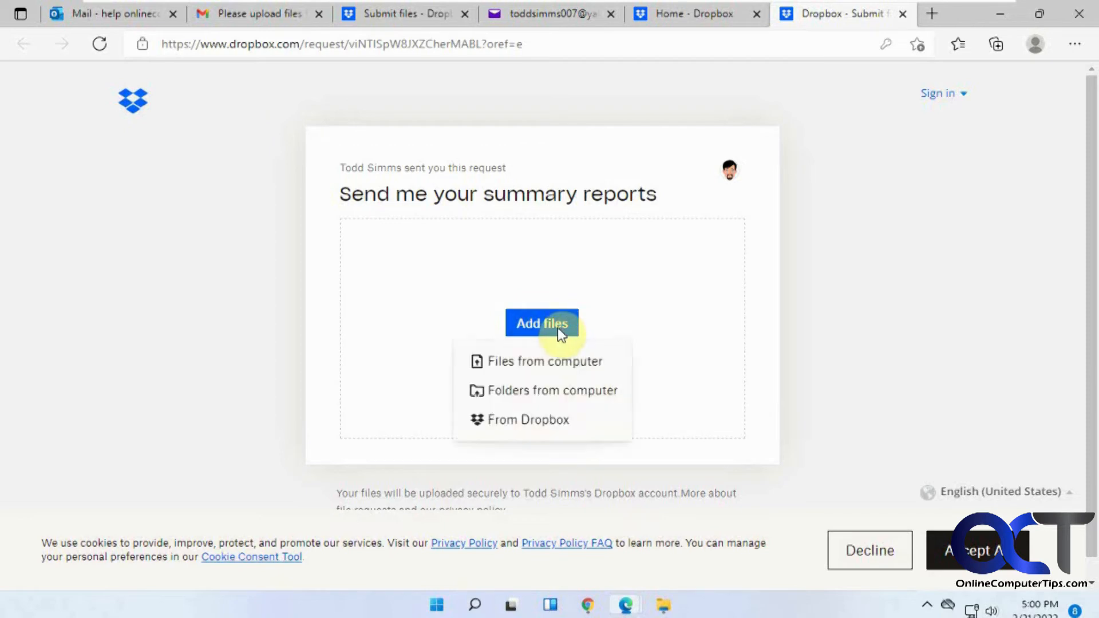
mouse_move(510, 406)
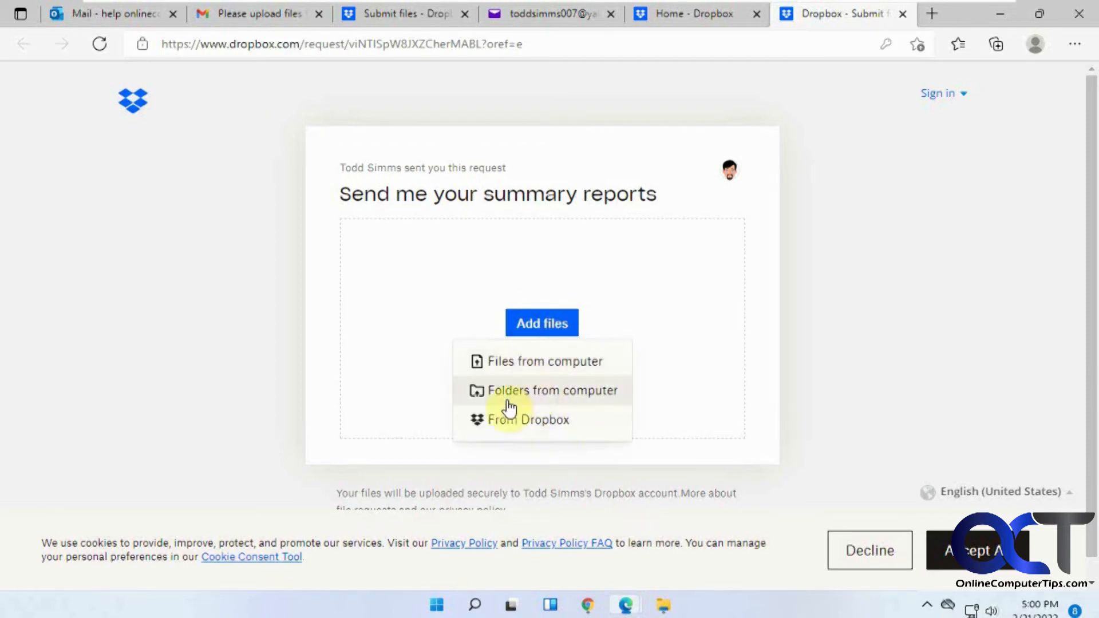
mouse_move(532, 421)
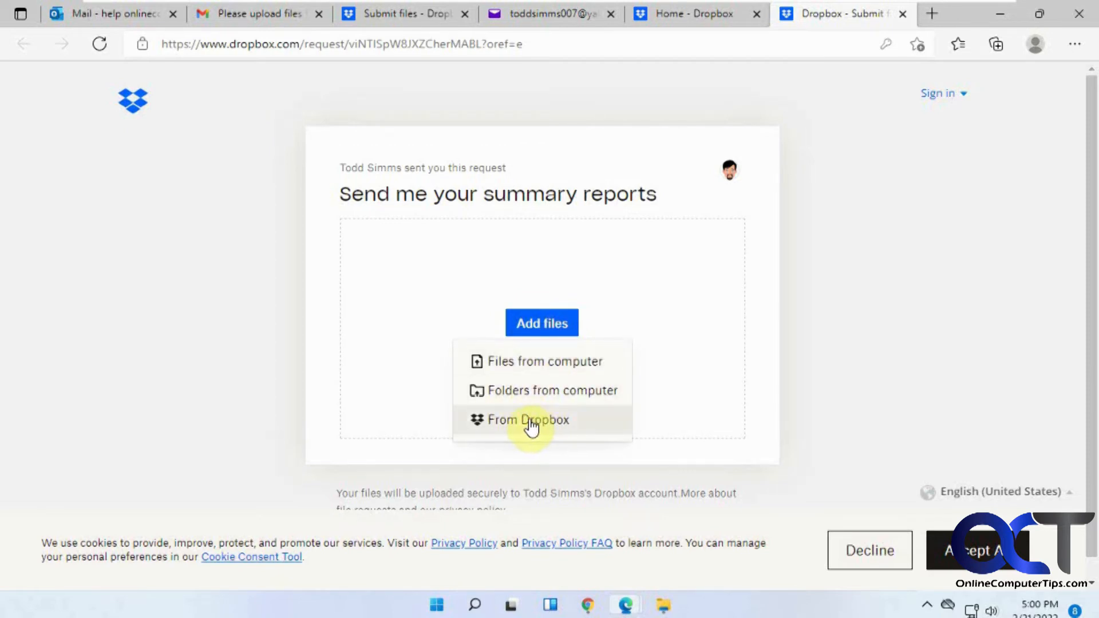
mouse_move(564, 426)
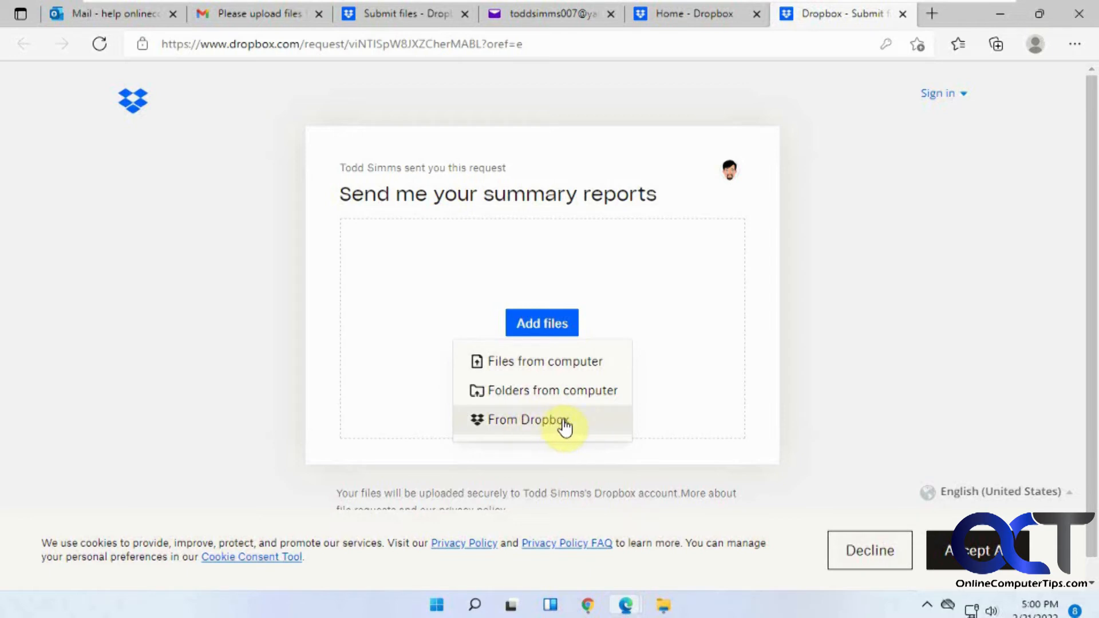
mouse_move(466, 238)
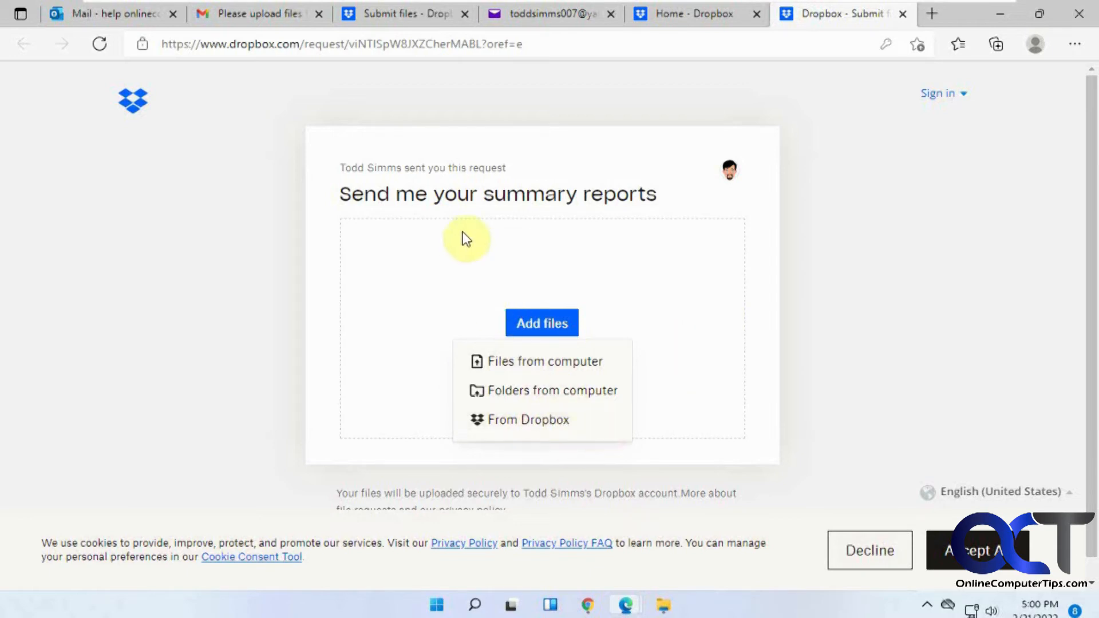
mouse_move(540, 361)
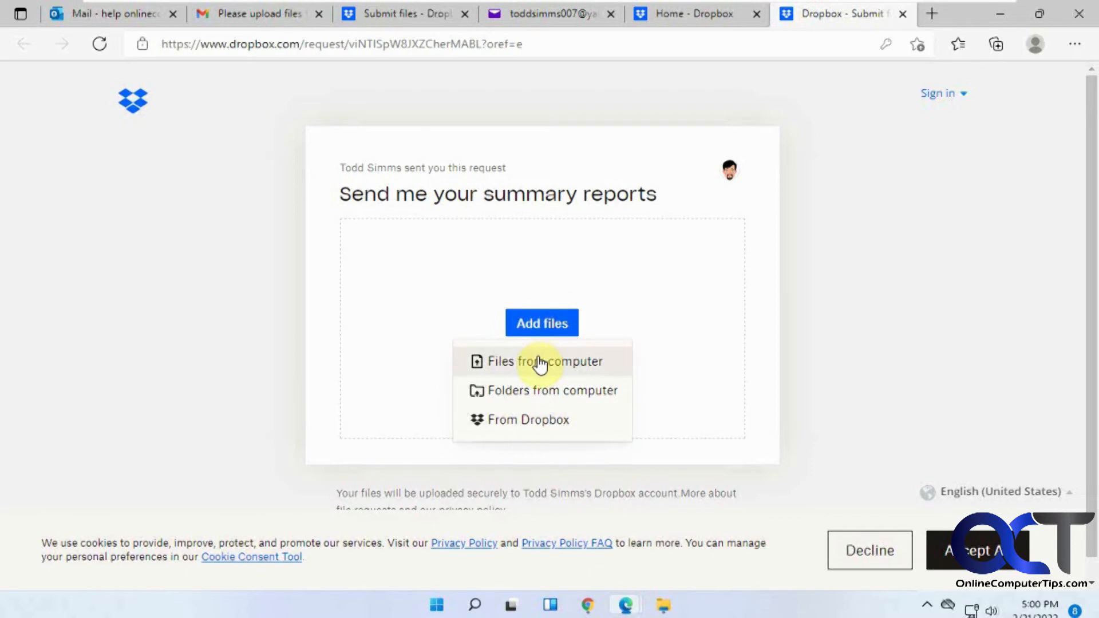
Pick Support's Summary Report.docx from the computer and begin entering the submitter email
left_click(544, 361)
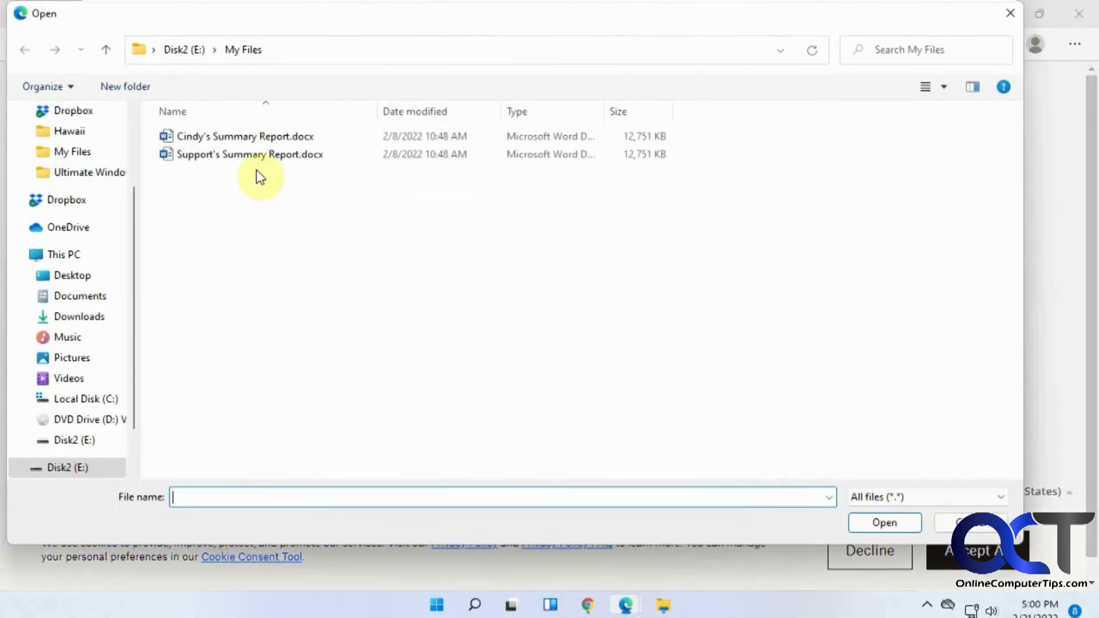
left_click(884, 522)
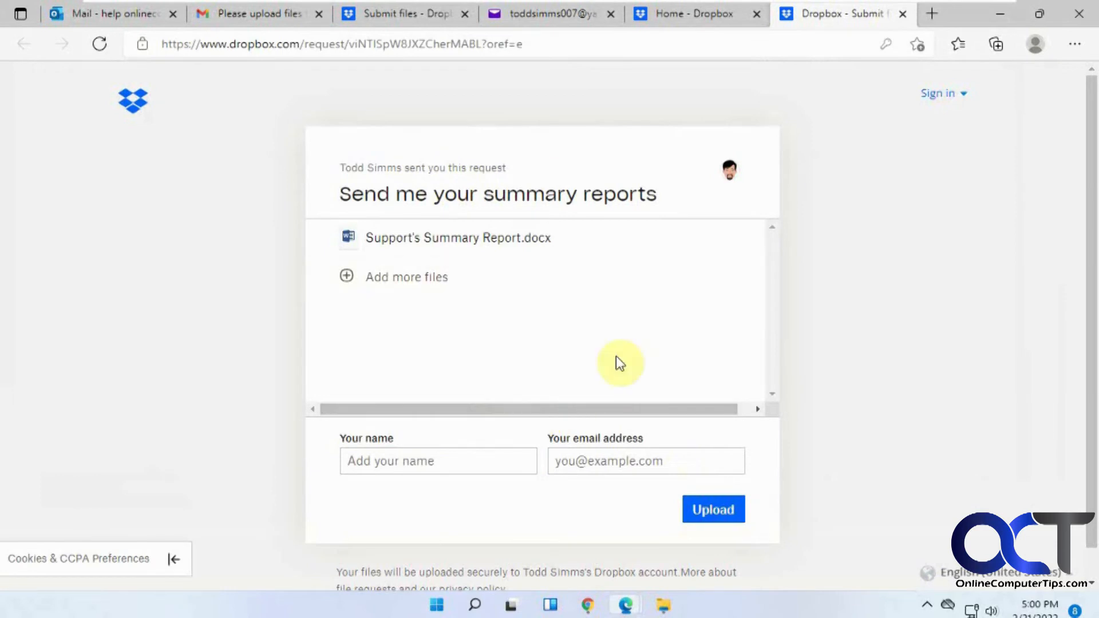
left_click(645, 460)
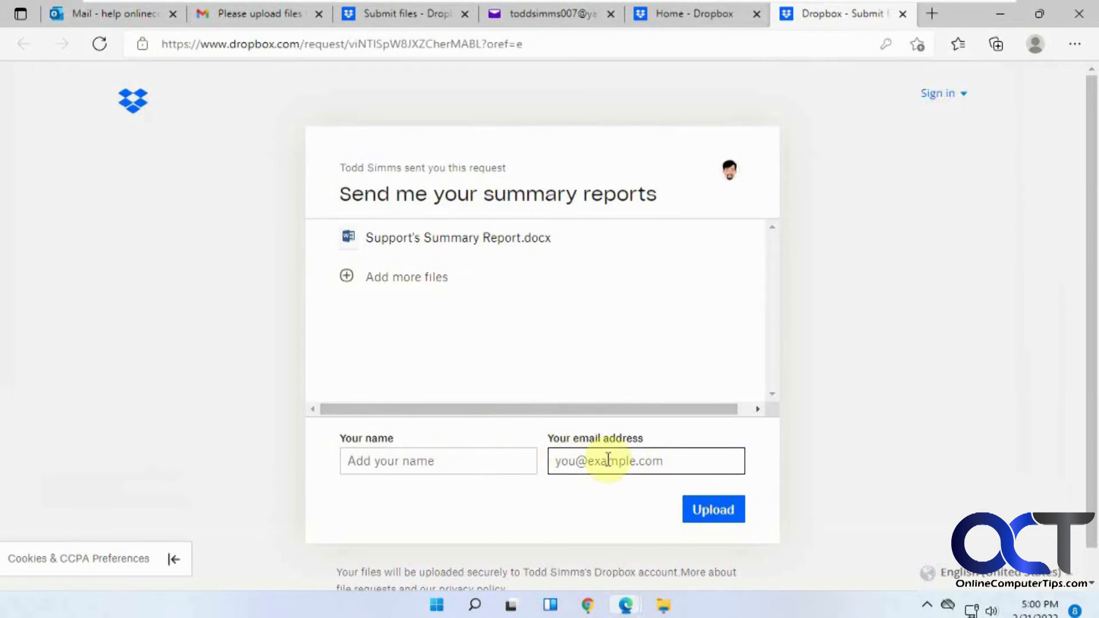
mouse_move(639, 323)
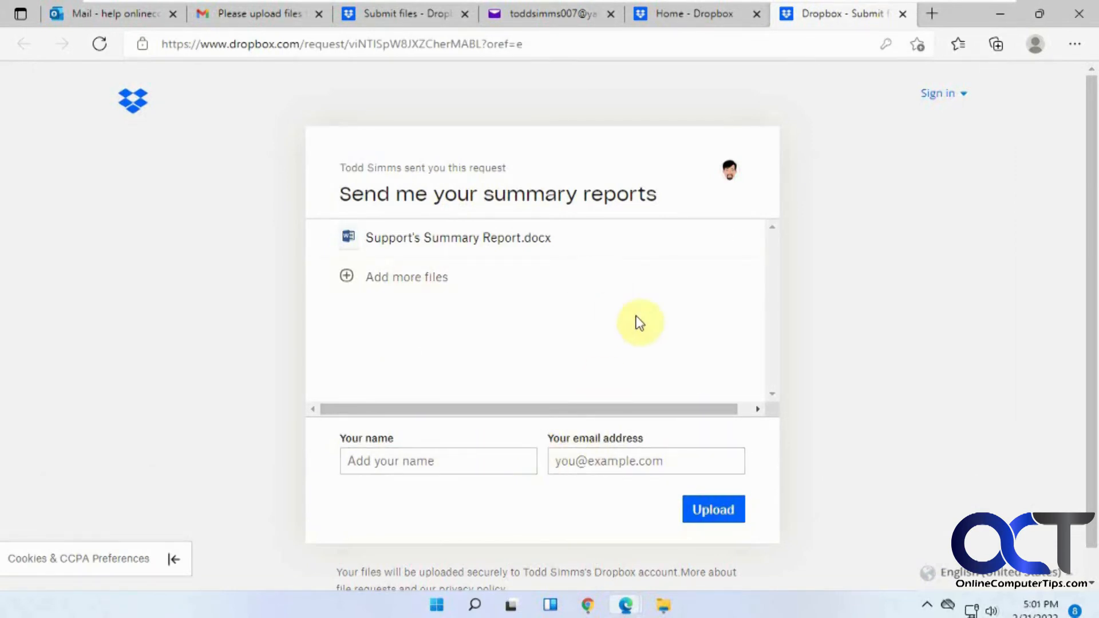
mouse_move(515, 409)
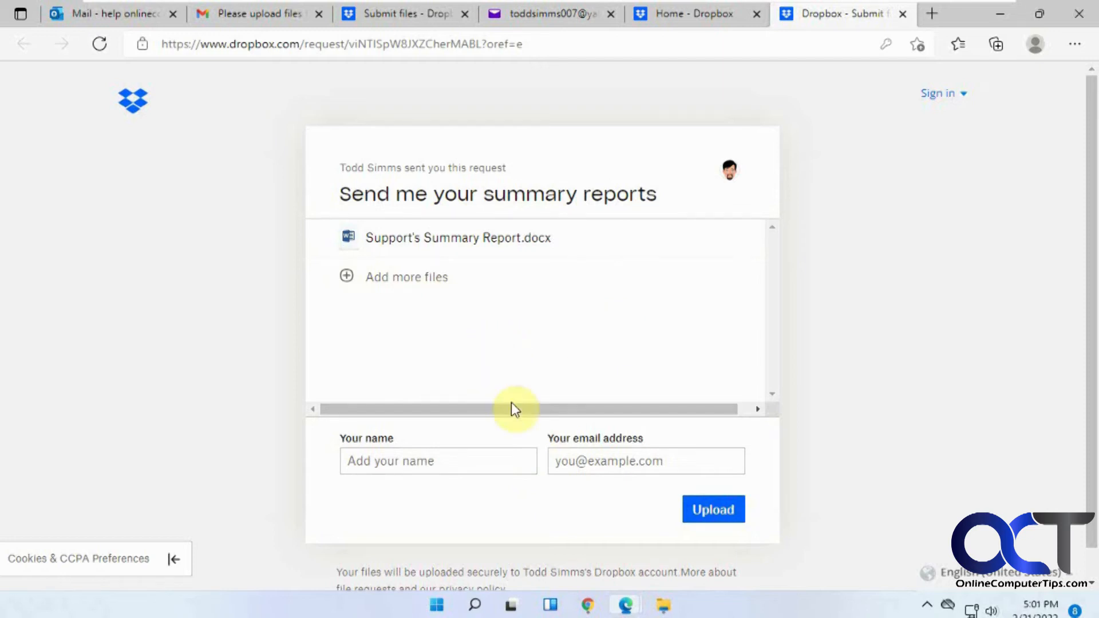
mouse_move(500, 375)
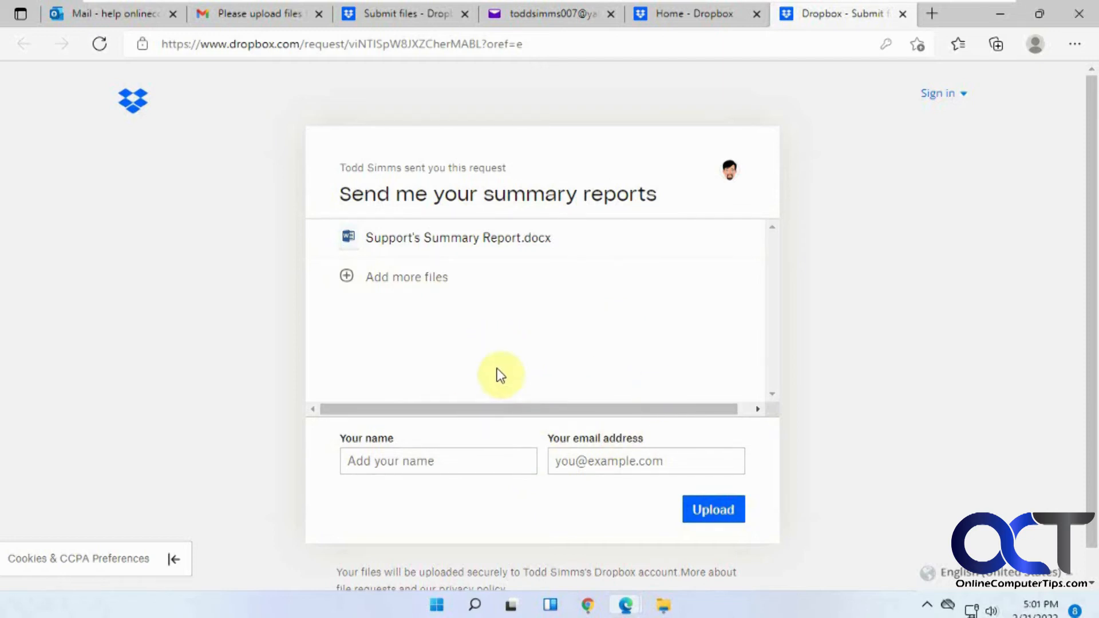
mouse_move(438, 460)
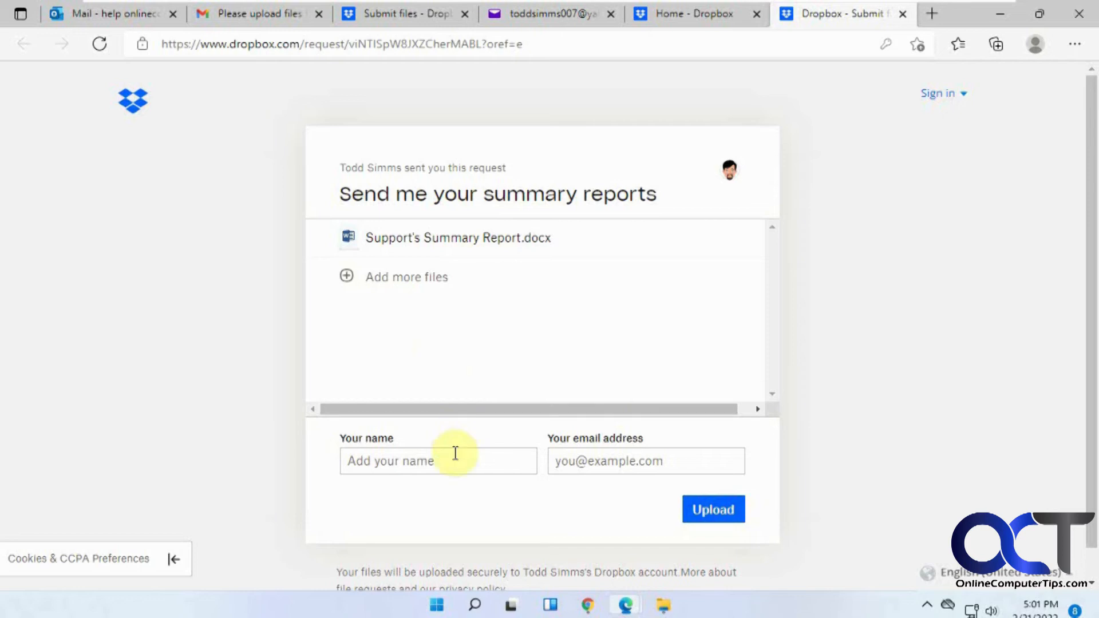
Fill in the saved support email address and upload the report
type("support")
type("help")
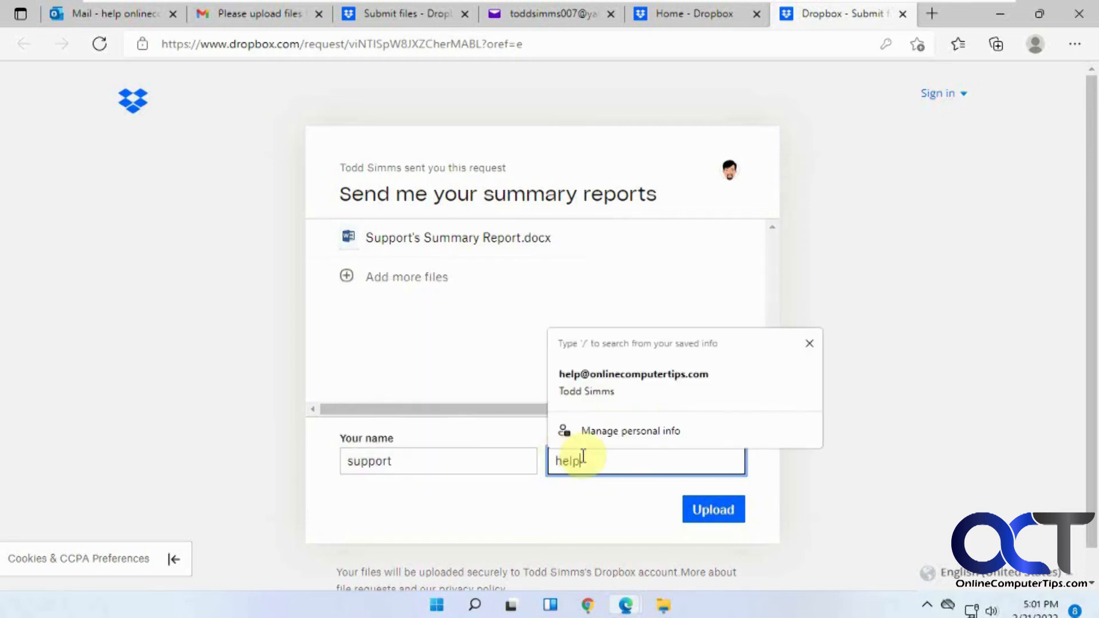
left_click(633, 374)
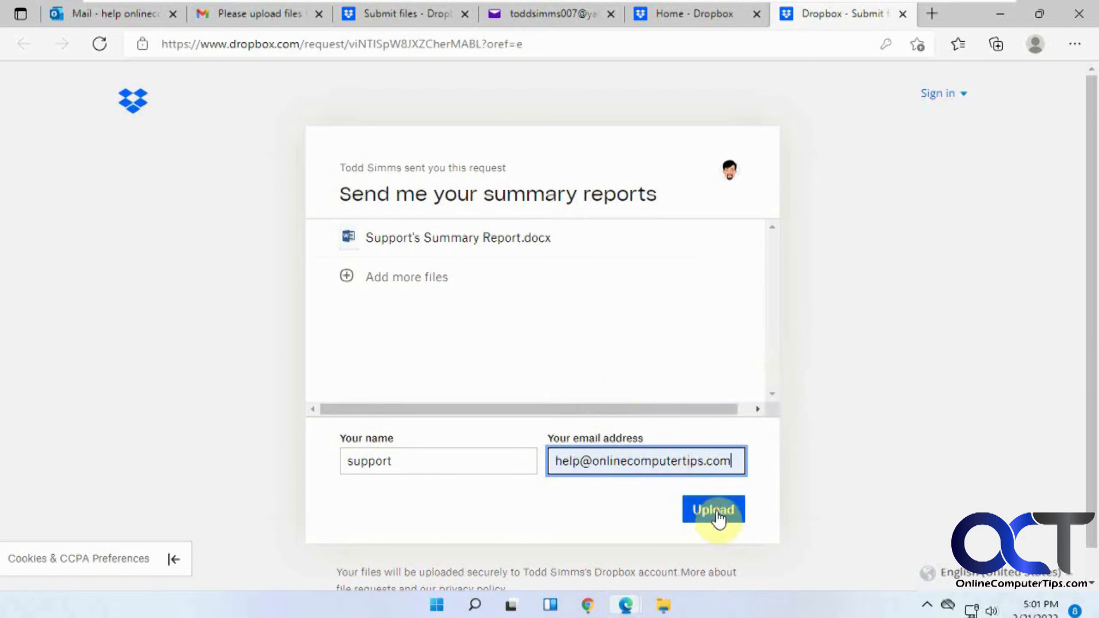
left_click(712, 509)
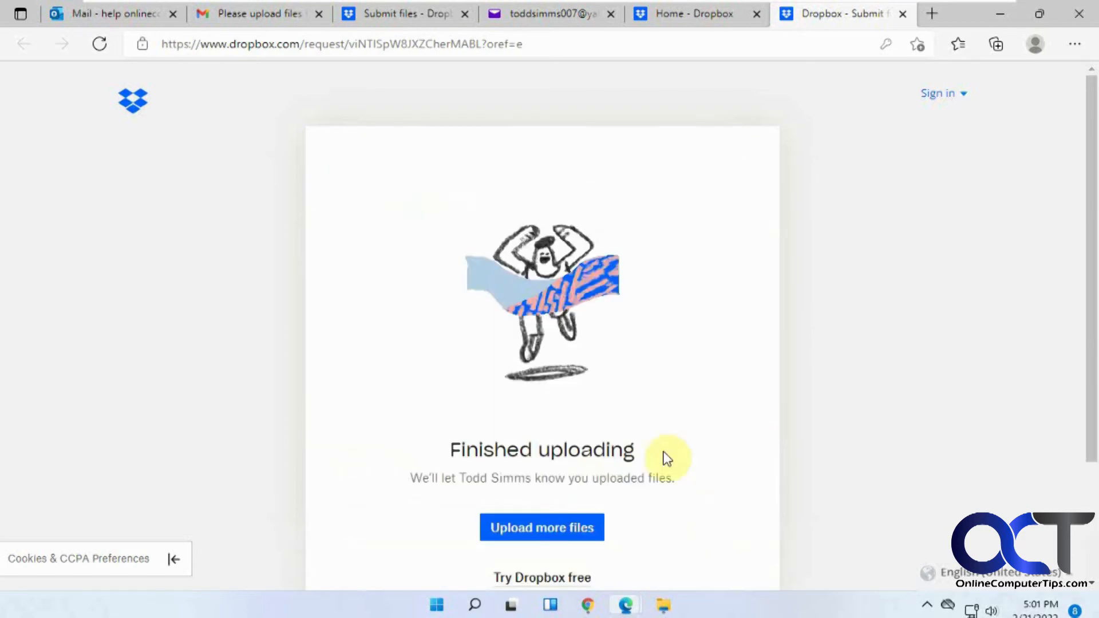
mouse_move(588, 605)
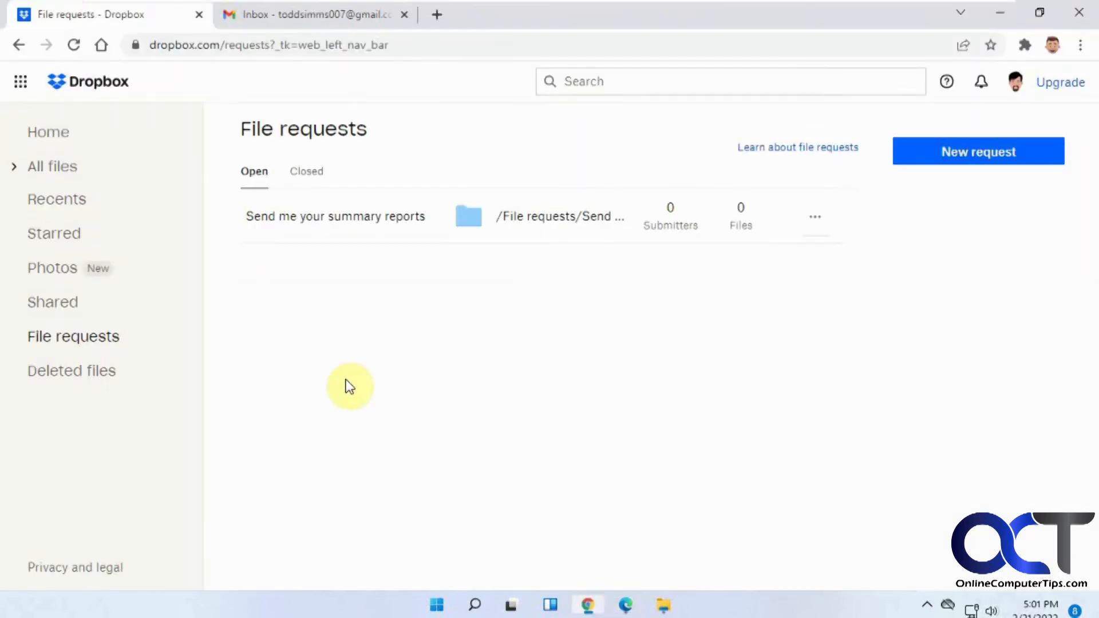
mouse_move(550, 219)
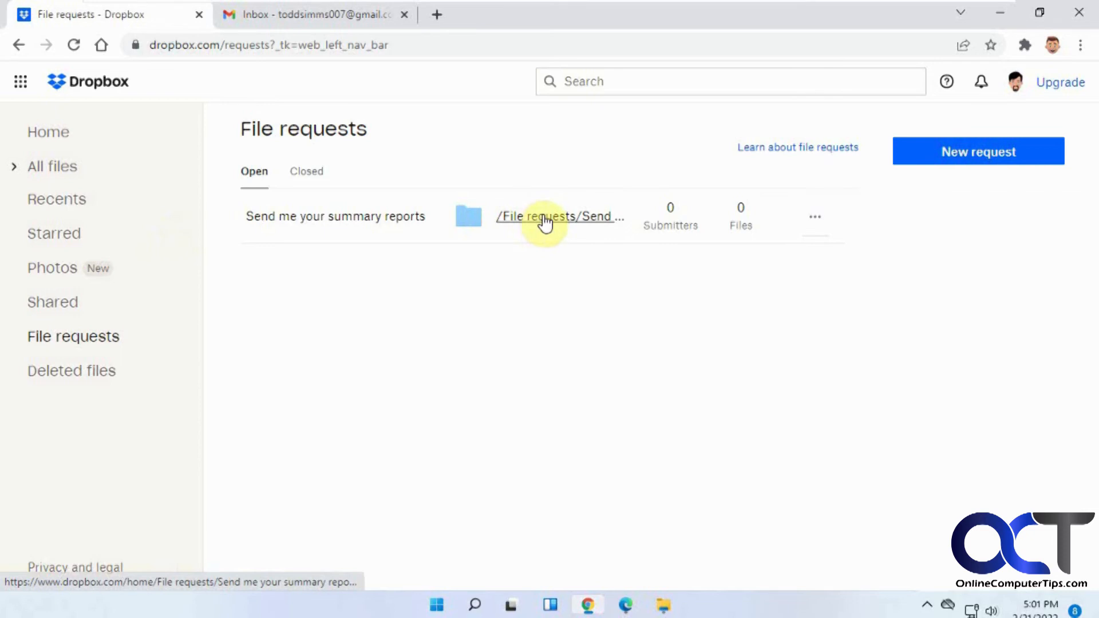
Open the request's destination folder, go up to File requests, and scroll the listing
left_click(558, 215)
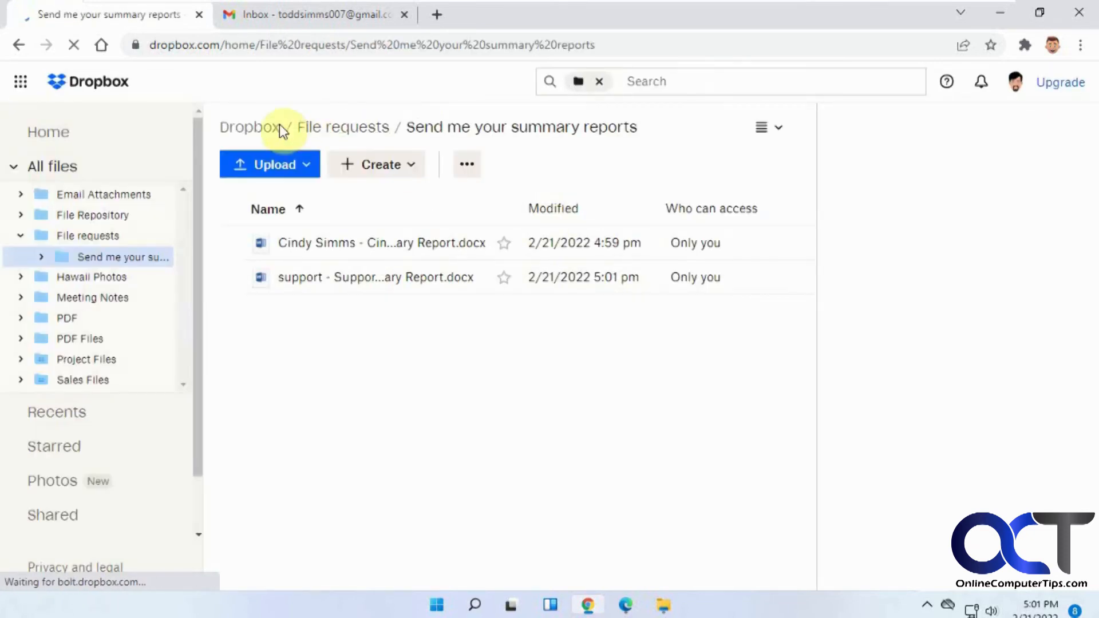
left_click(343, 127)
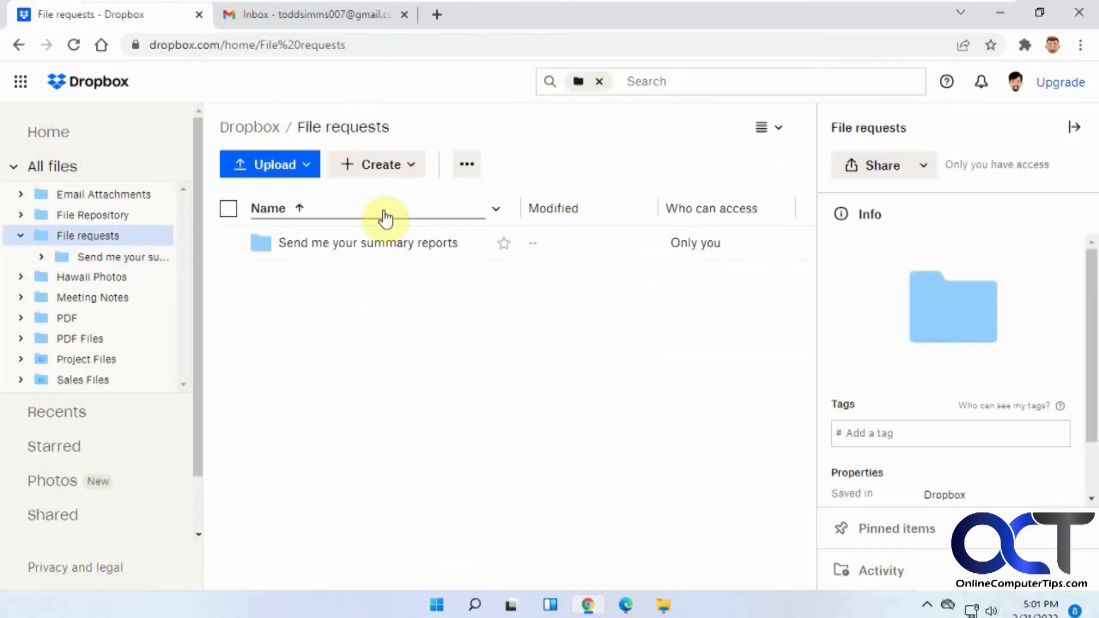
mouse_move(330, 243)
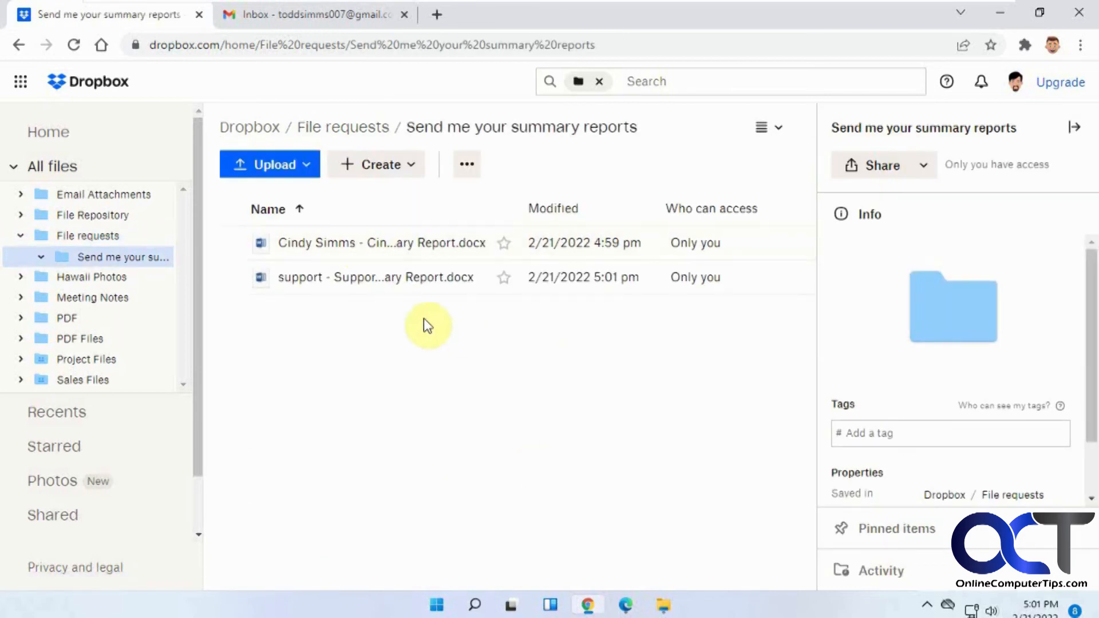
mouse_move(330, 243)
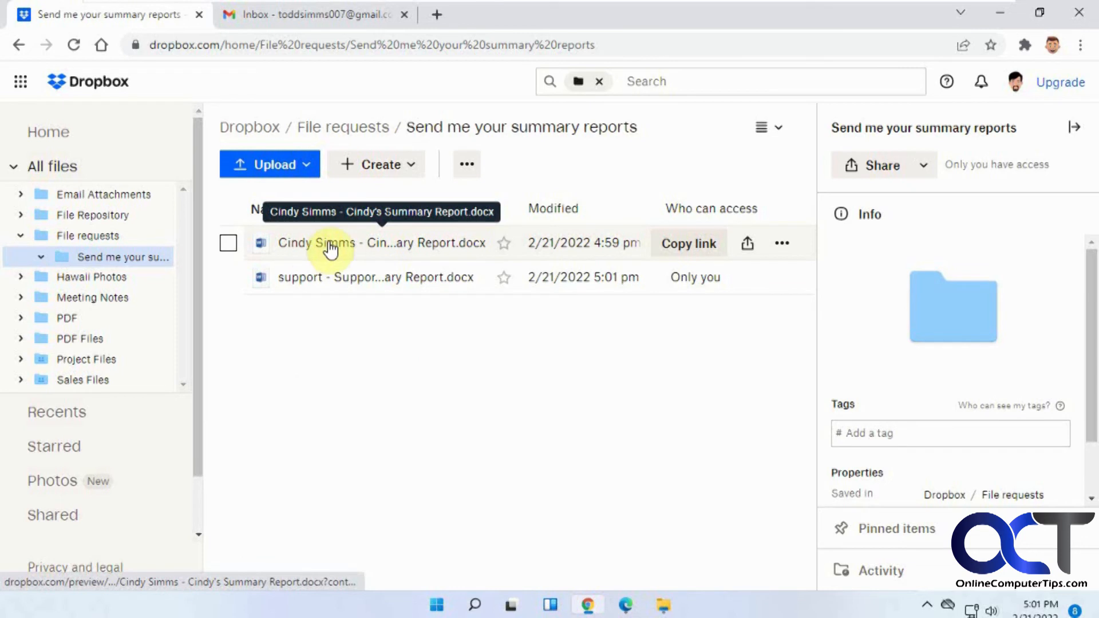
mouse_move(361, 251)
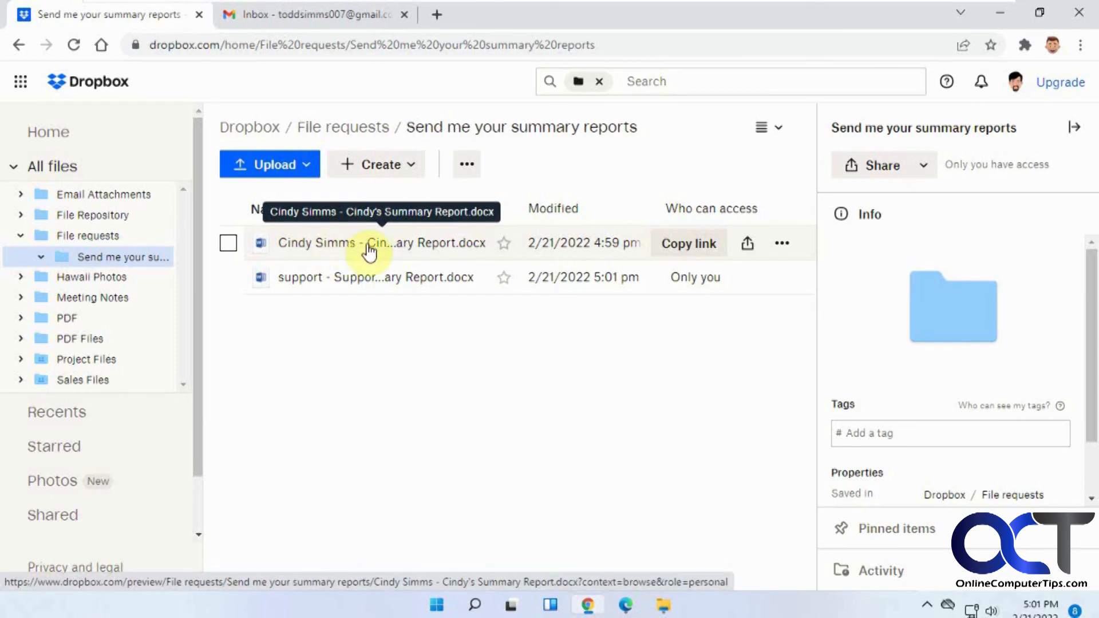
mouse_move(487, 251)
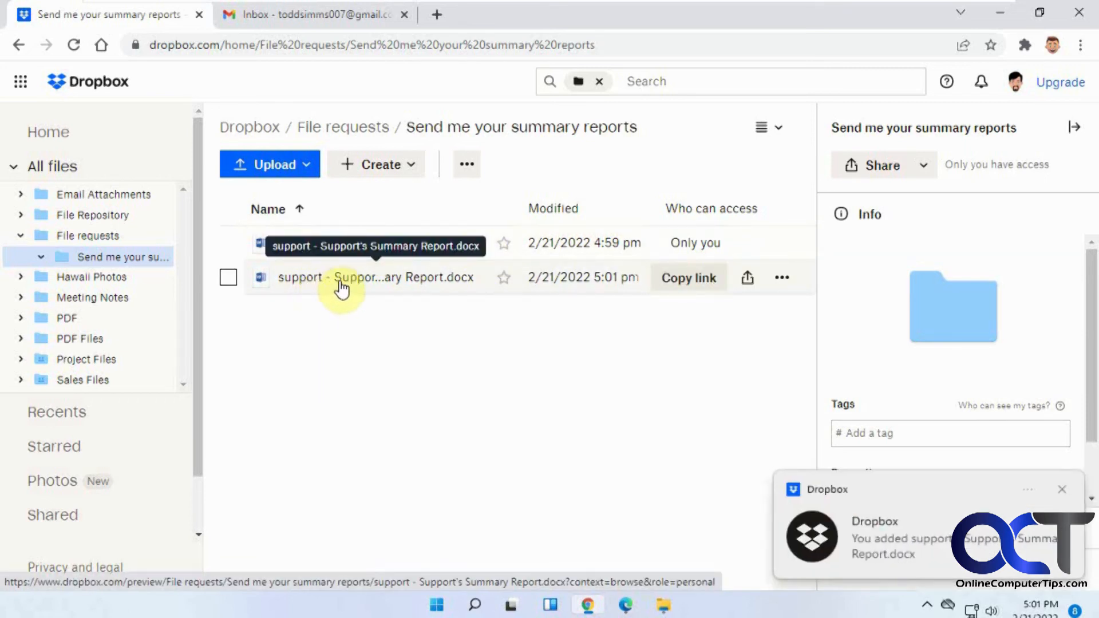
mouse_move(309, 287)
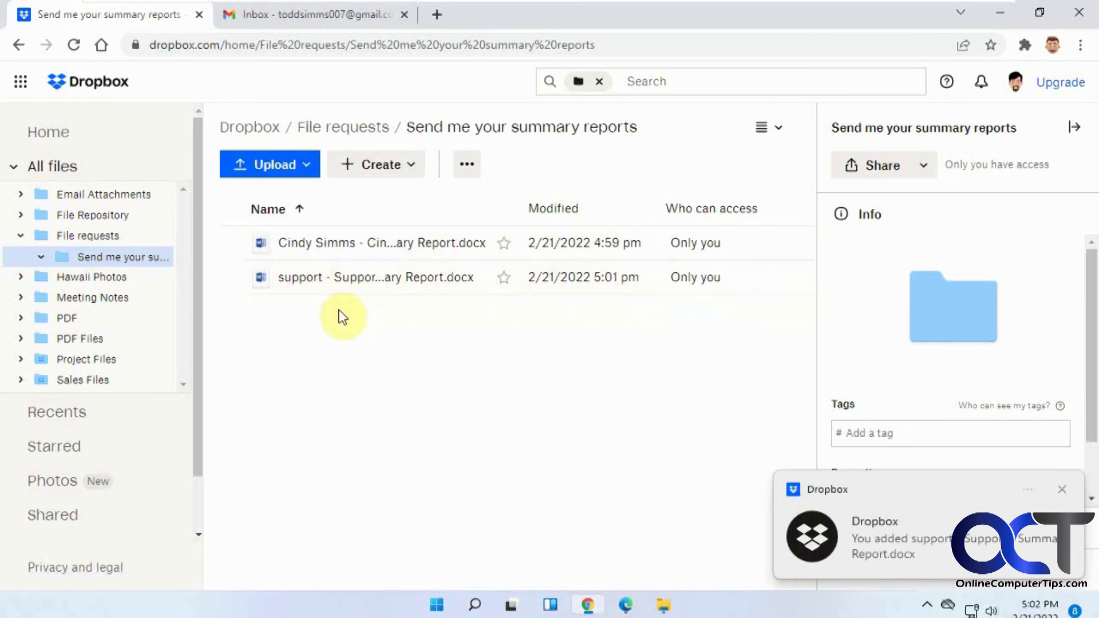
scroll("down", 3)
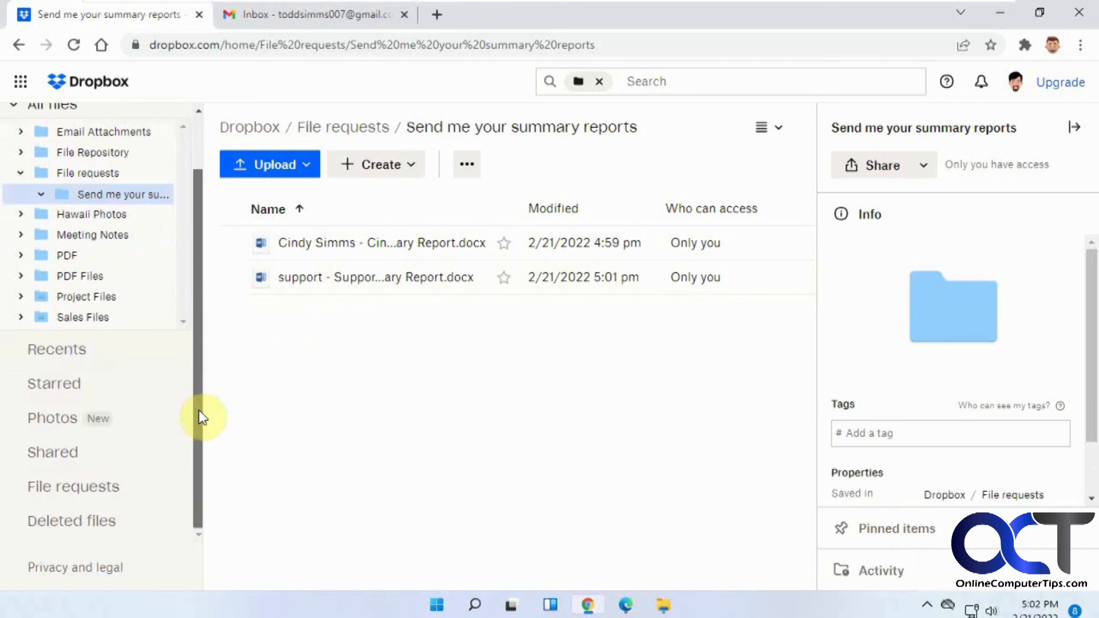
Return to File requests and open then dismiss the summary reports request's options menu
left_click(73, 486)
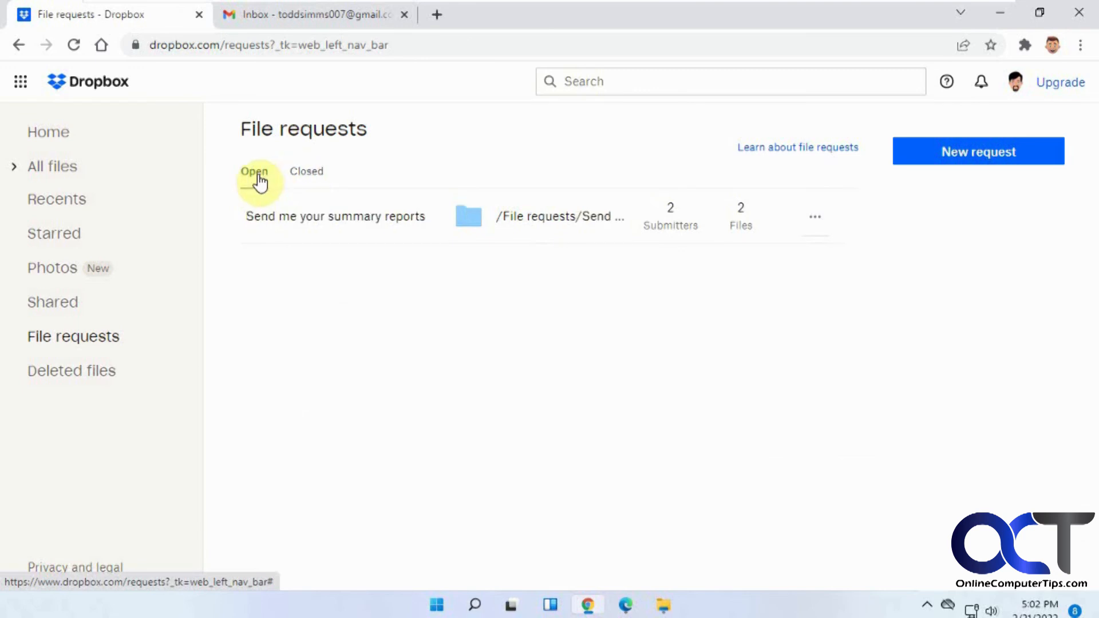
mouse_move(979, 151)
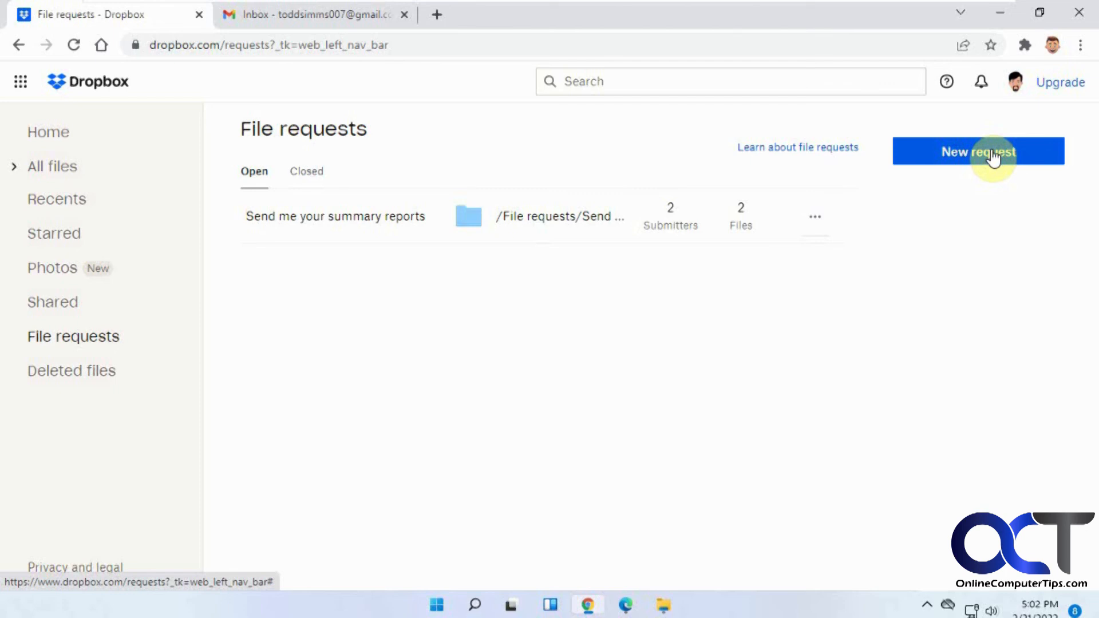
mouse_move(548, 268)
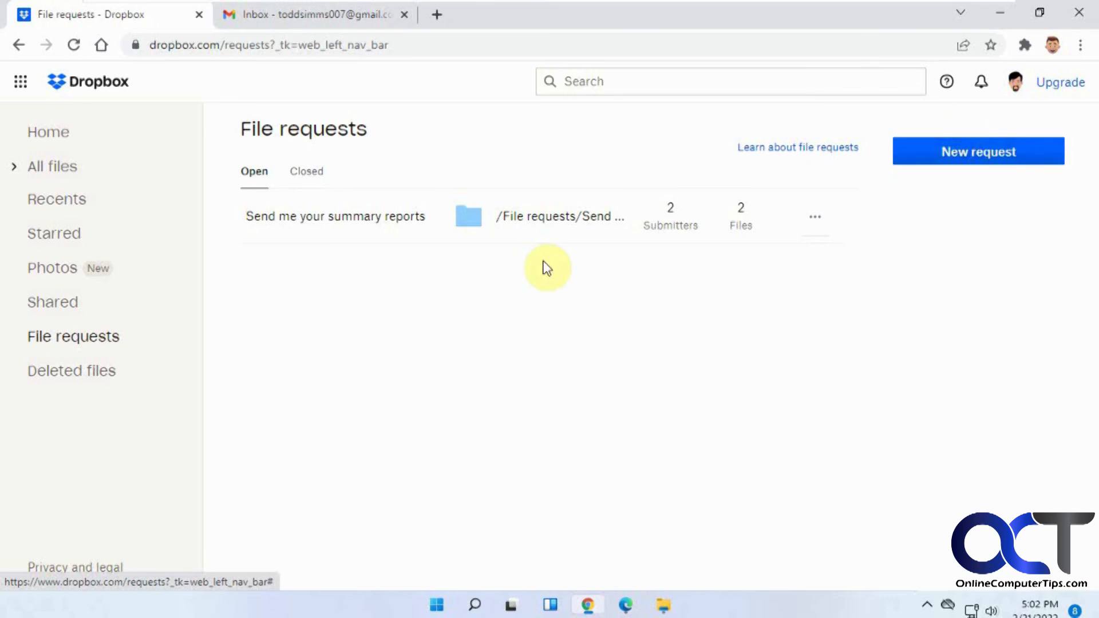
mouse_move(678, 243)
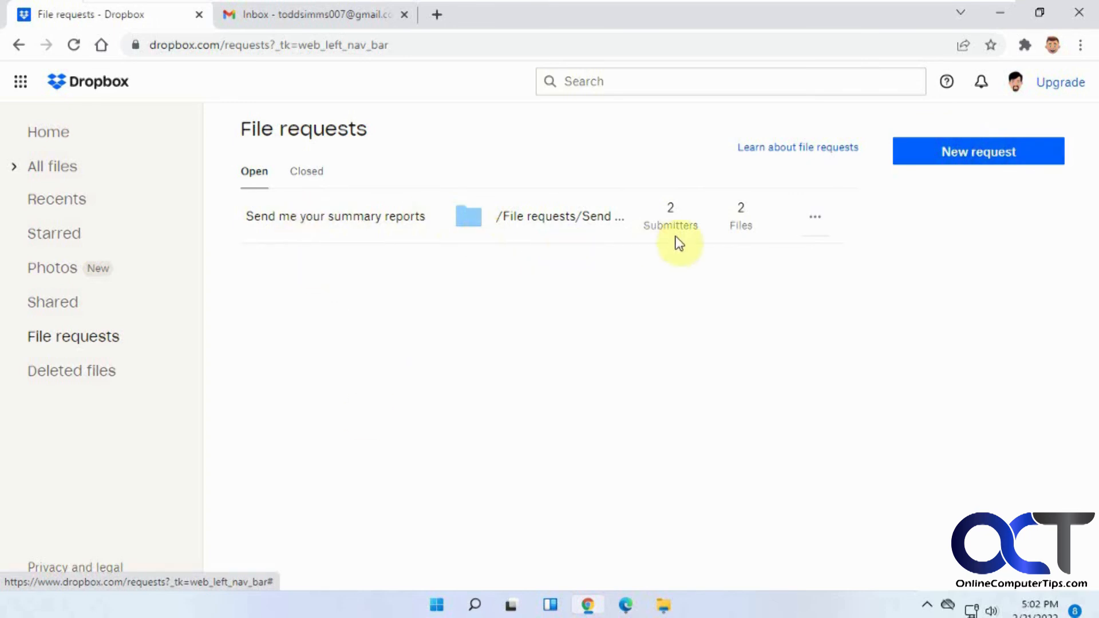
mouse_move(703, 232)
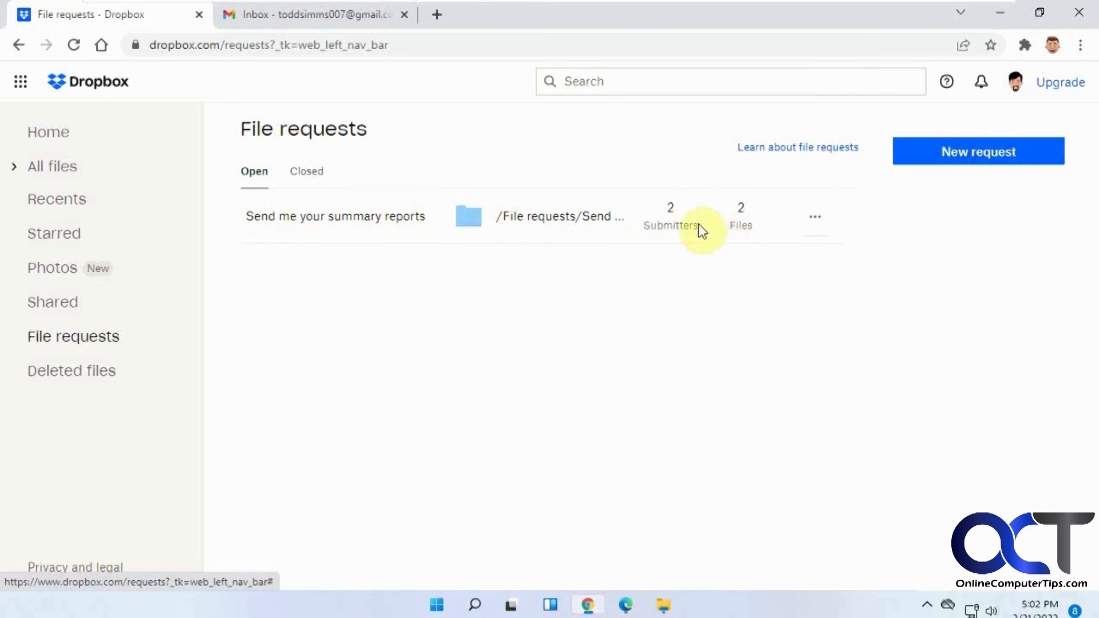
mouse_move(699, 247)
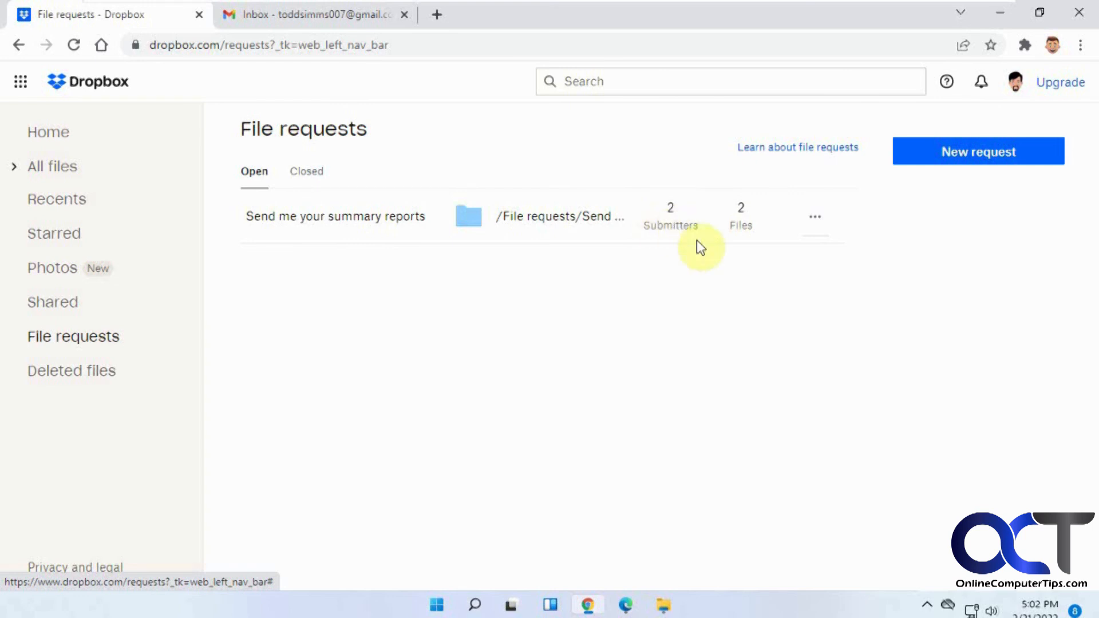
left_click(814, 216)
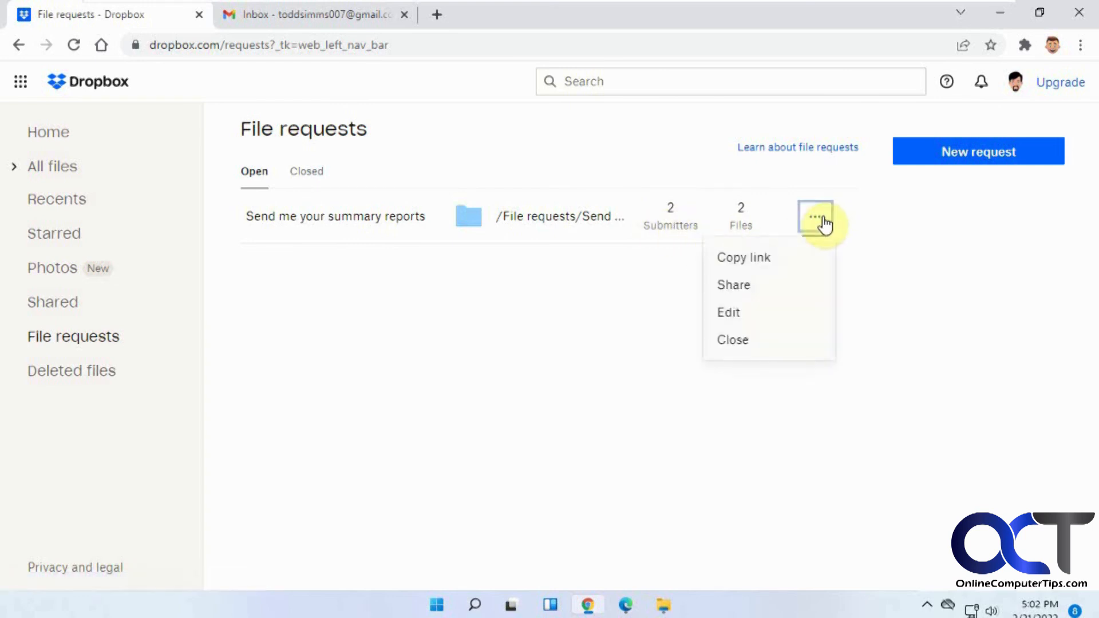
mouse_move(772, 290)
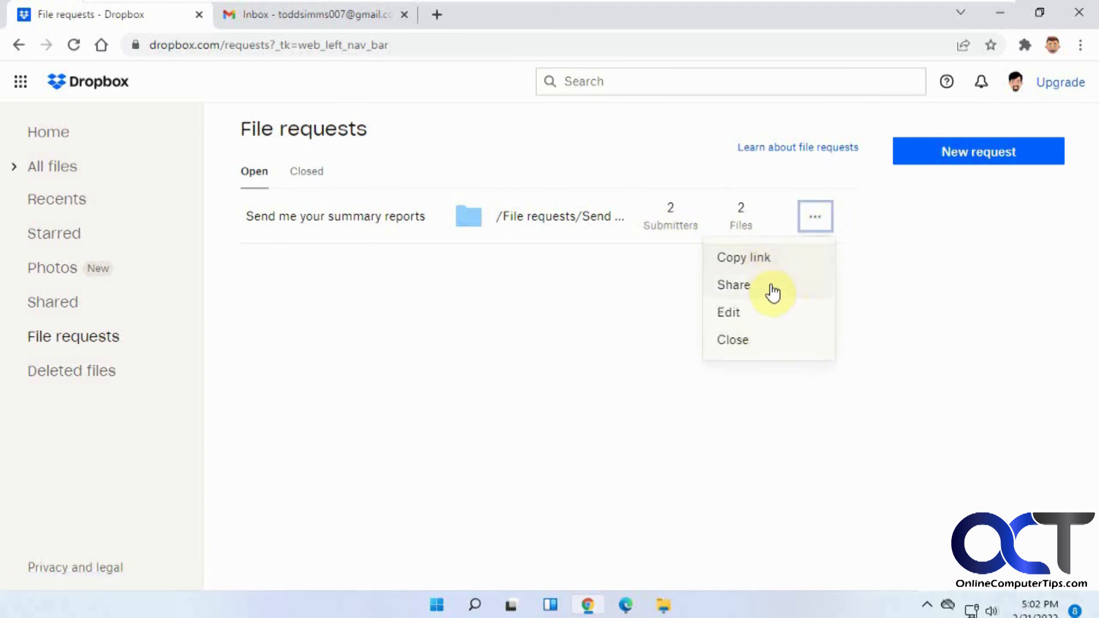
mouse_move(745, 319)
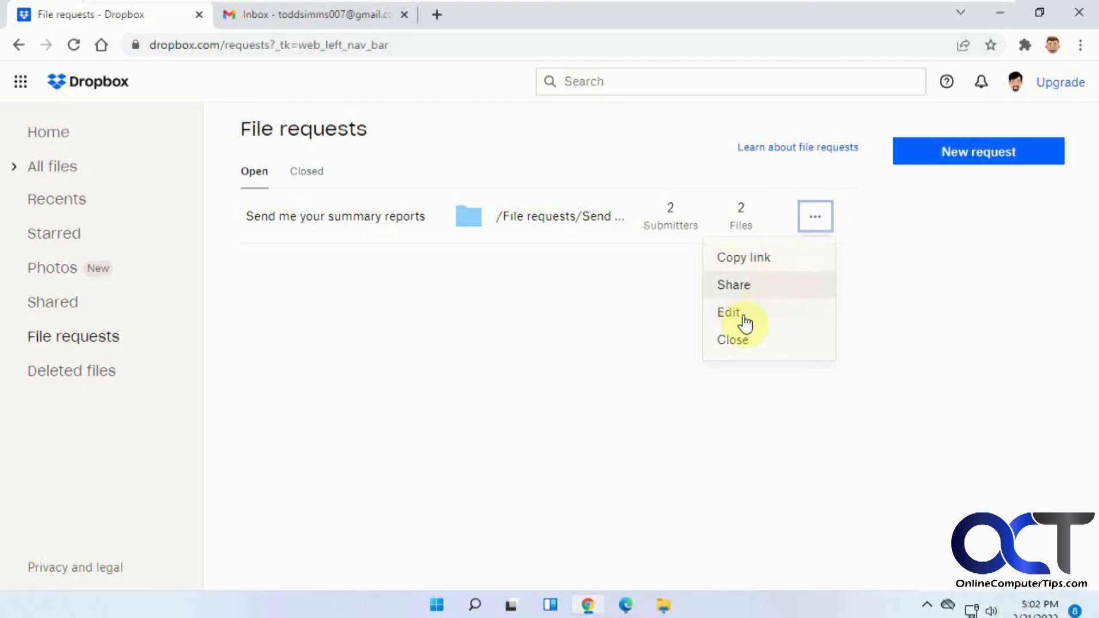
mouse_move(766, 339)
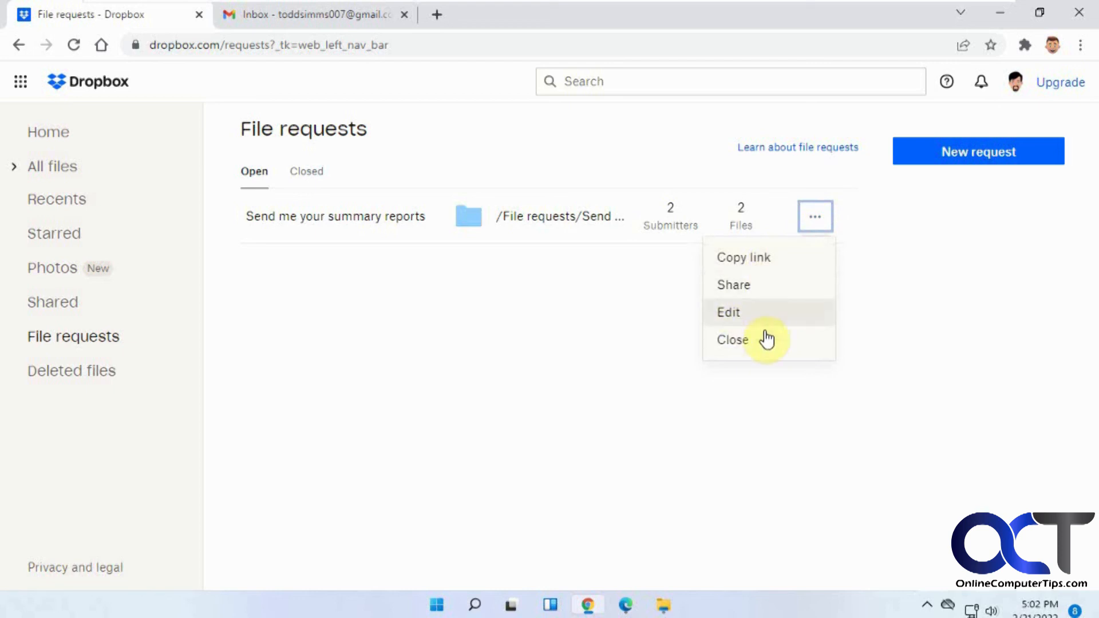
left_click(570, 356)
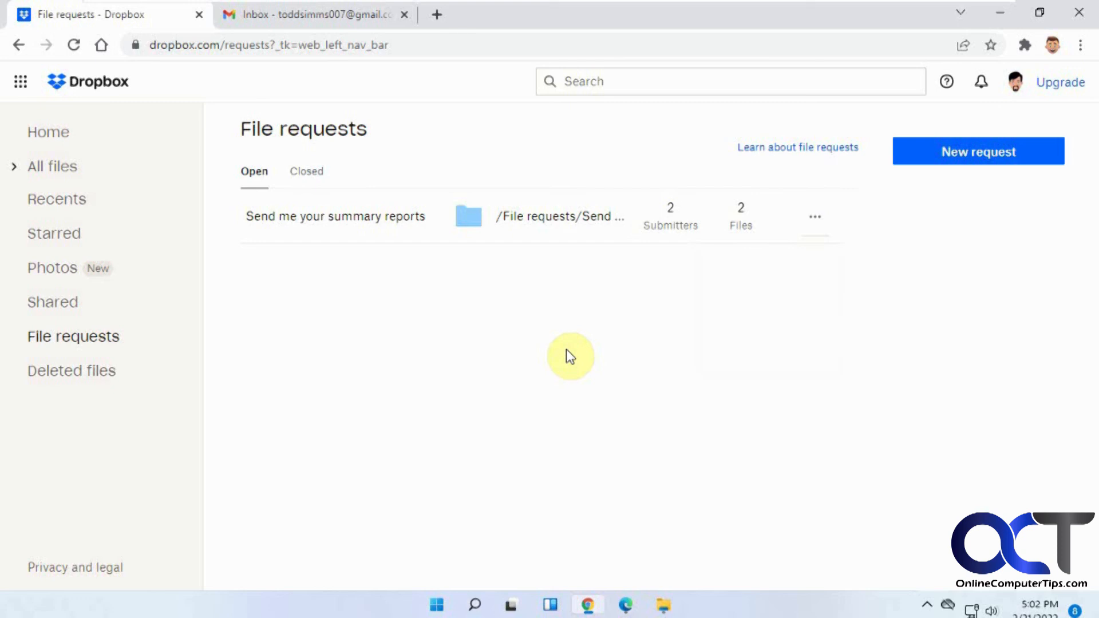